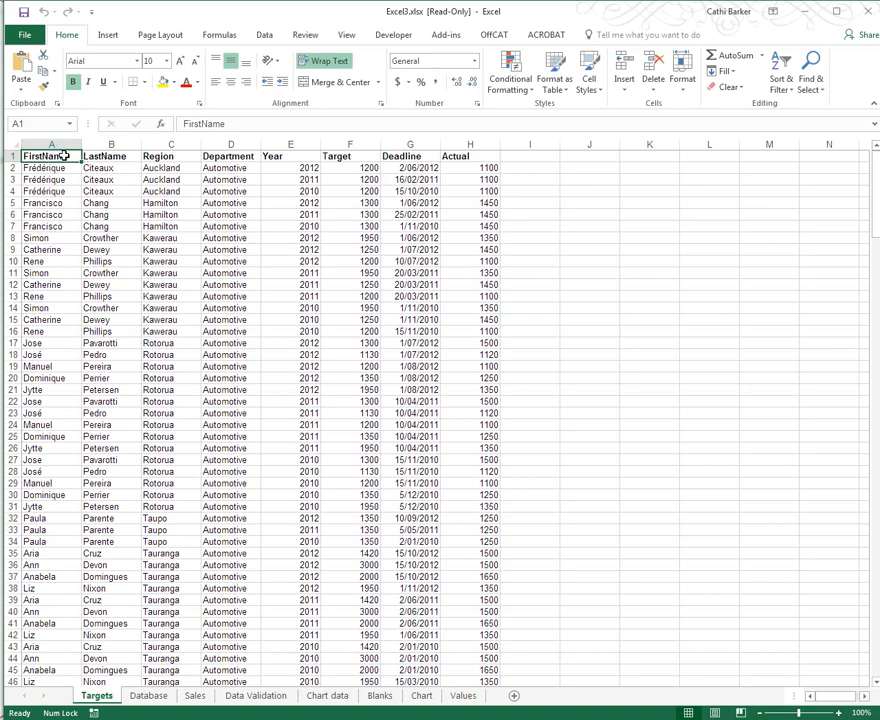
# Select the LastName and Year headings, then enter 1450 in Actual cell H5
pyautogui.click(110, 156)
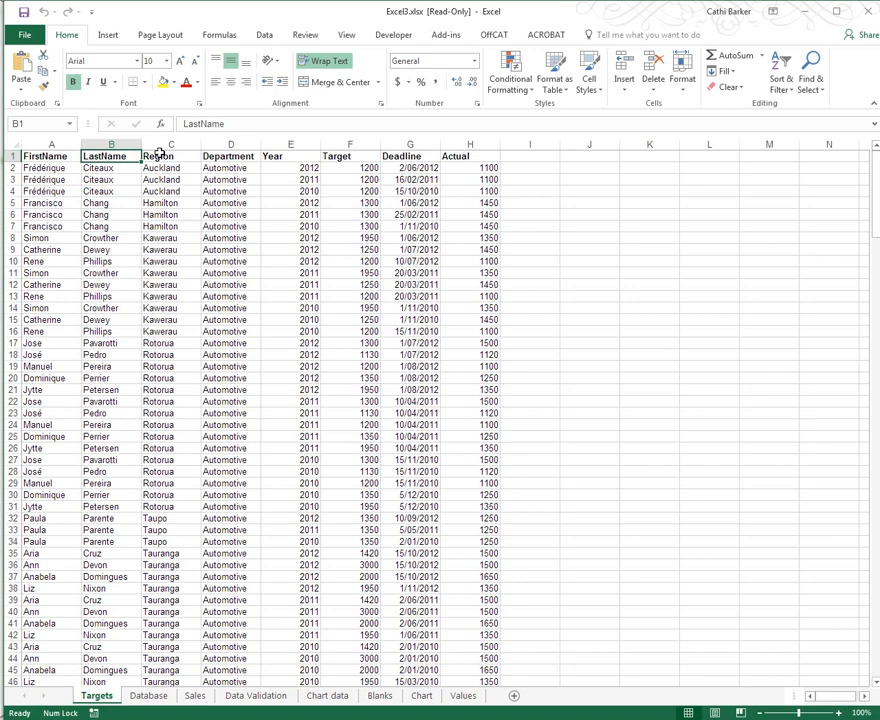
pyautogui.click(290, 155)
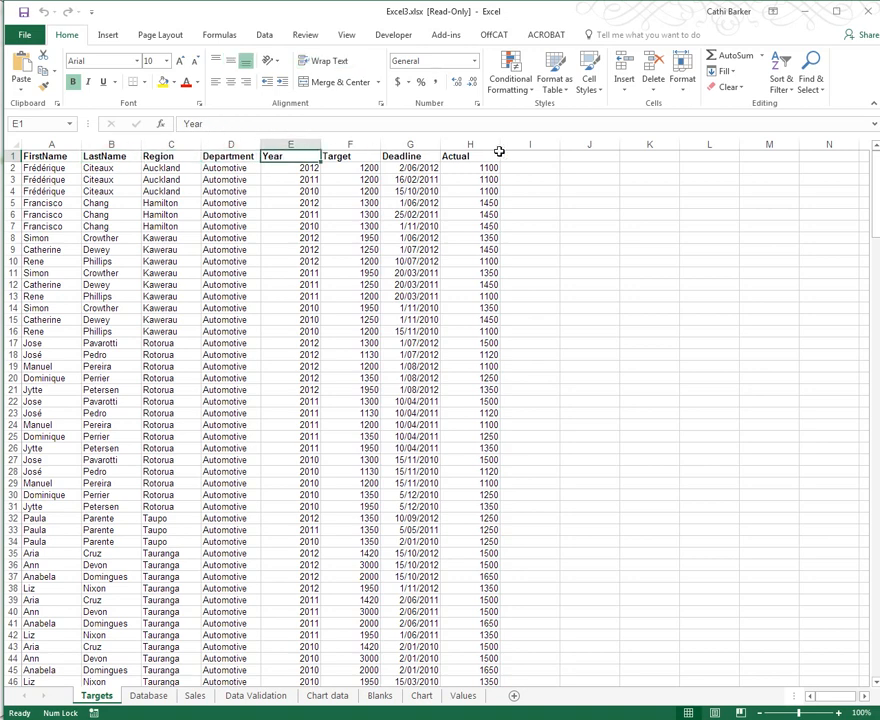
pyautogui.moveTo(62, 154)
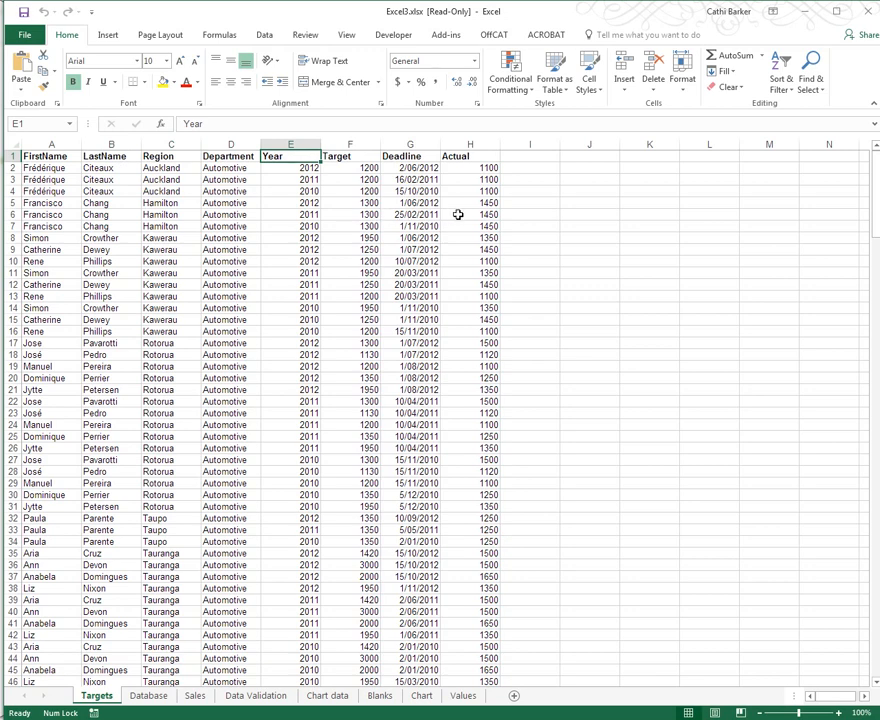
pyautogui.moveTo(473, 204)
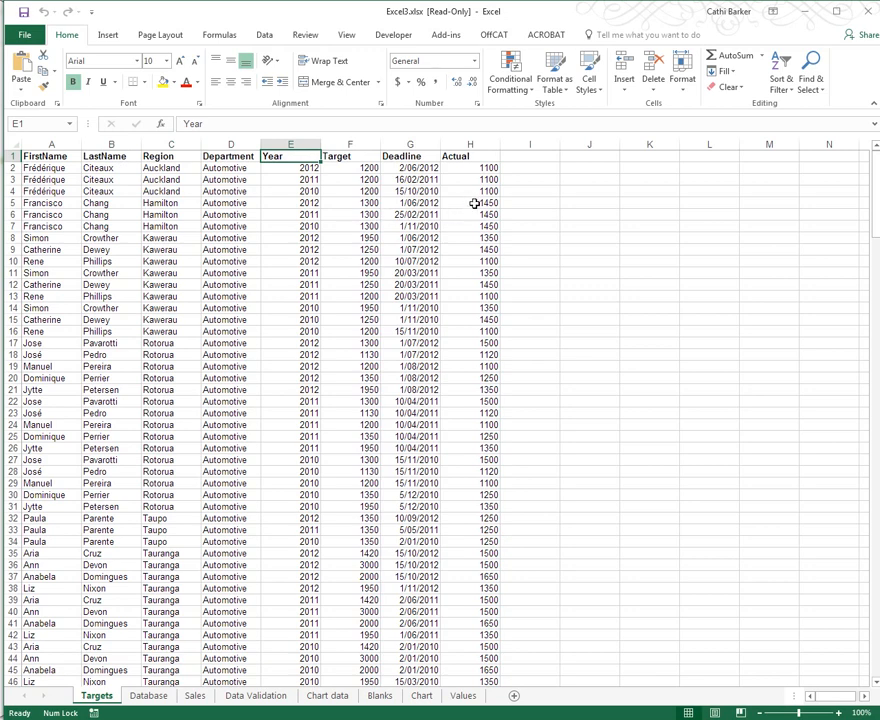
pyautogui.click(470, 202)
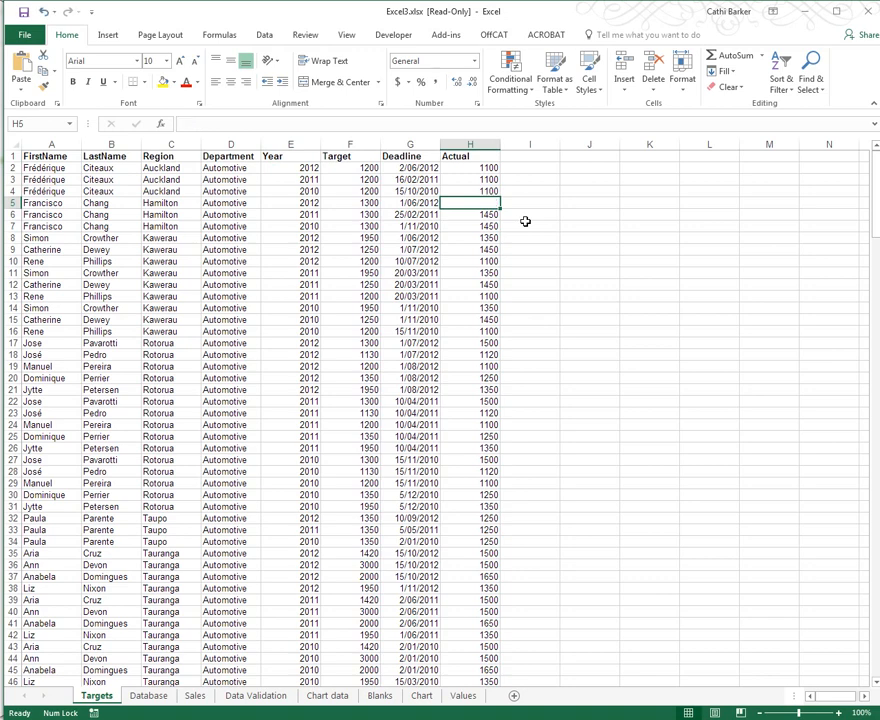
pyautogui.write('1450')
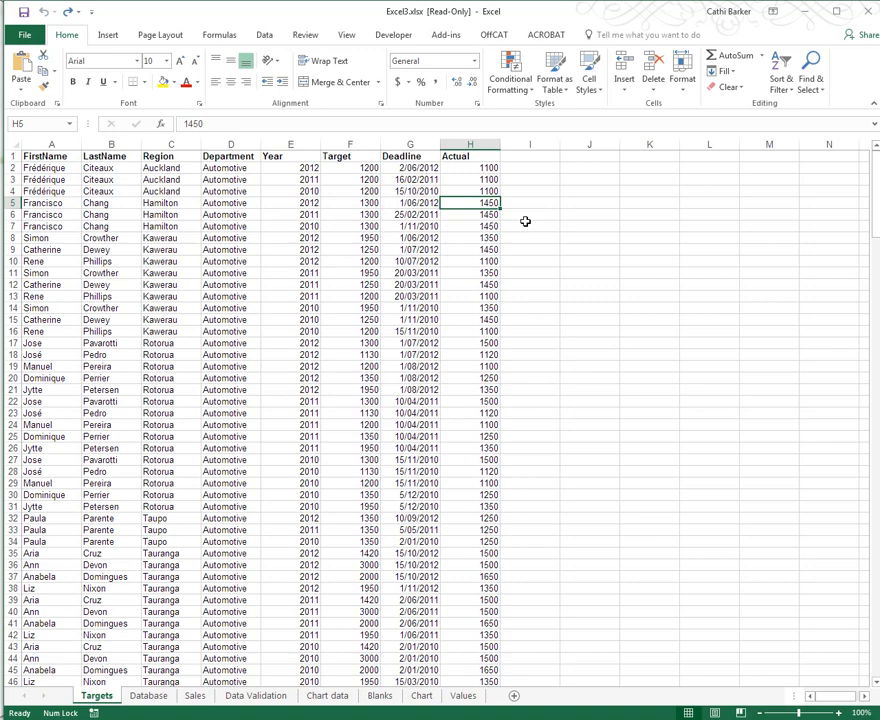
pyautogui.moveTo(497, 226)
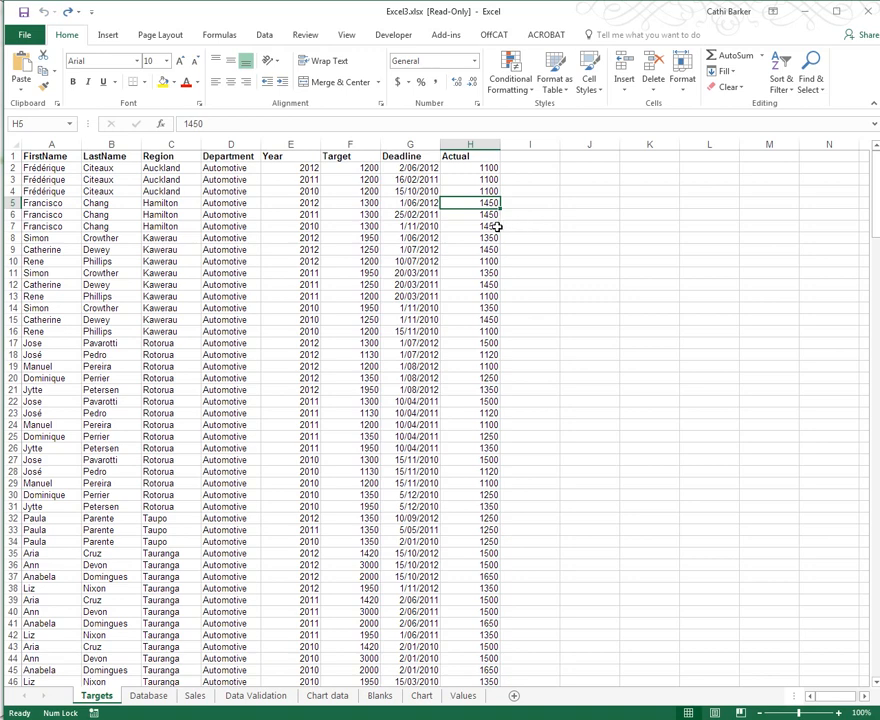
# Insert and remove a blank row 10, then view Sort & Filter and the Data tab
pyautogui.rightClick(45, 261)
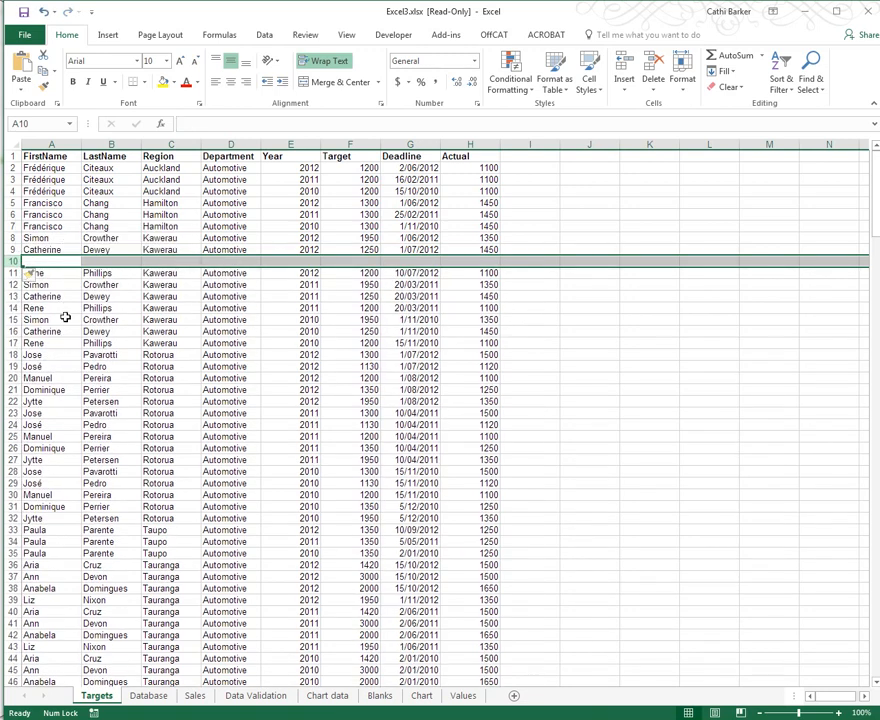
pyautogui.click(44, 272)
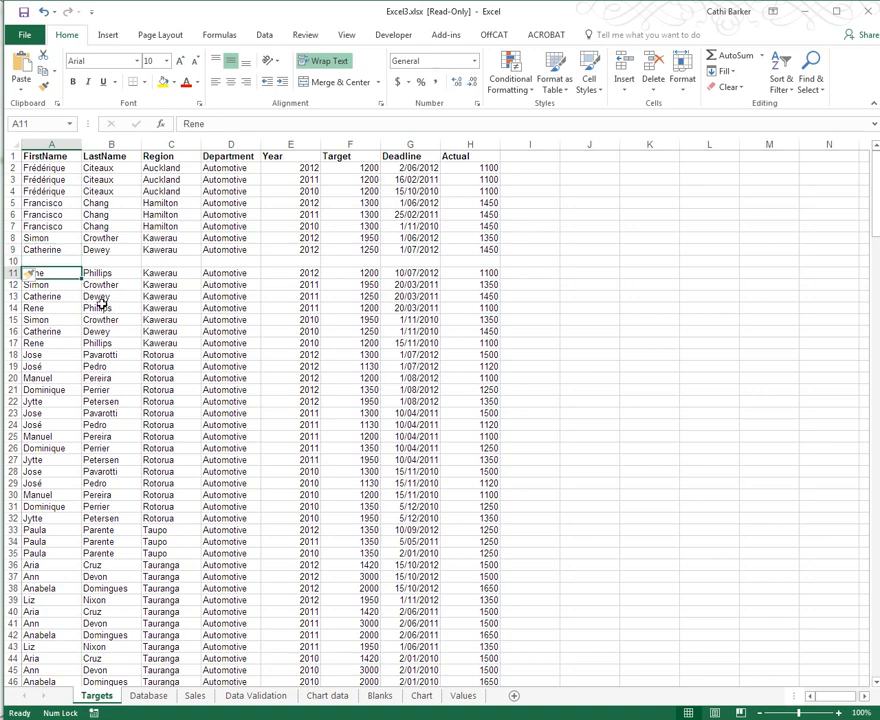
pyautogui.moveTo(186, 270)
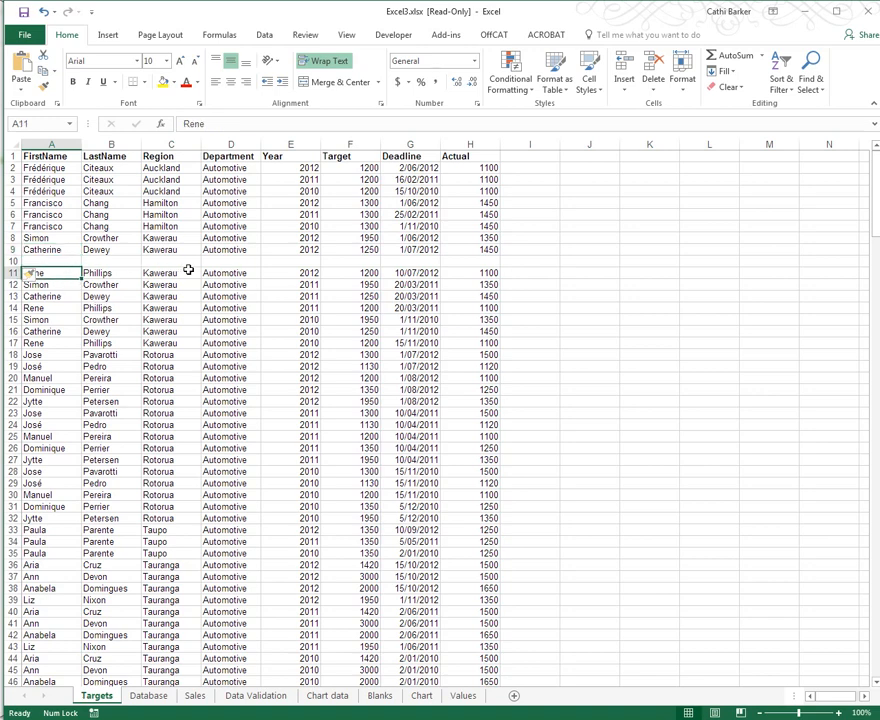
pyautogui.moveTo(151, 262)
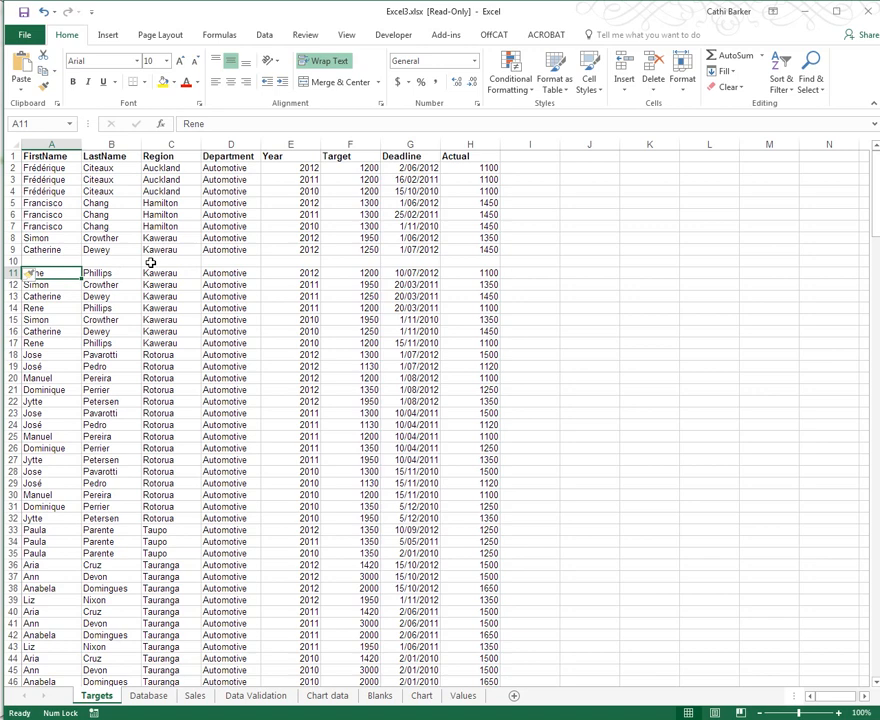
pyautogui.rightClick(12, 261)
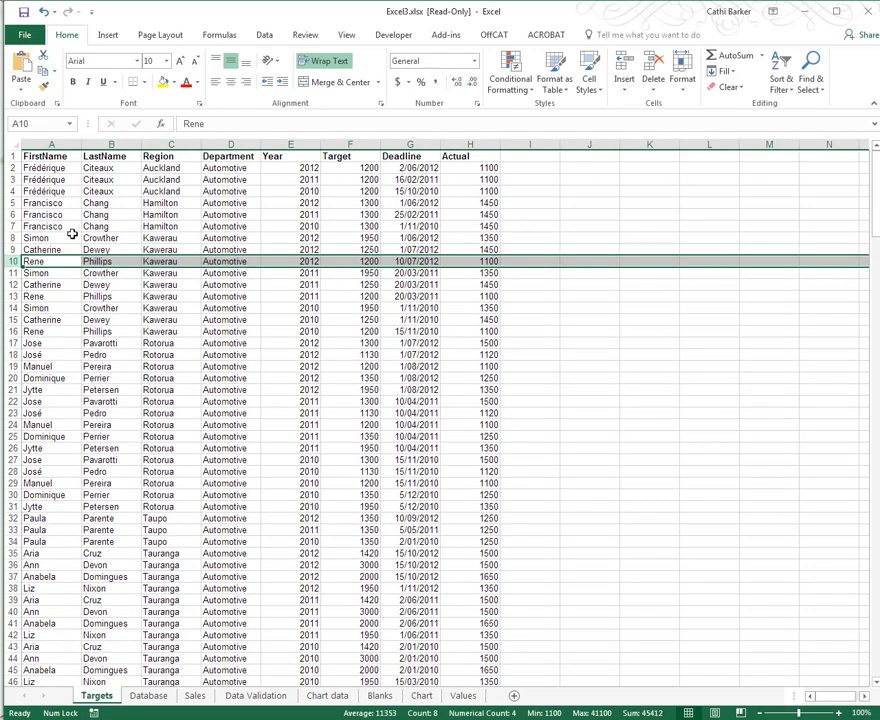
pyautogui.click(44, 202)
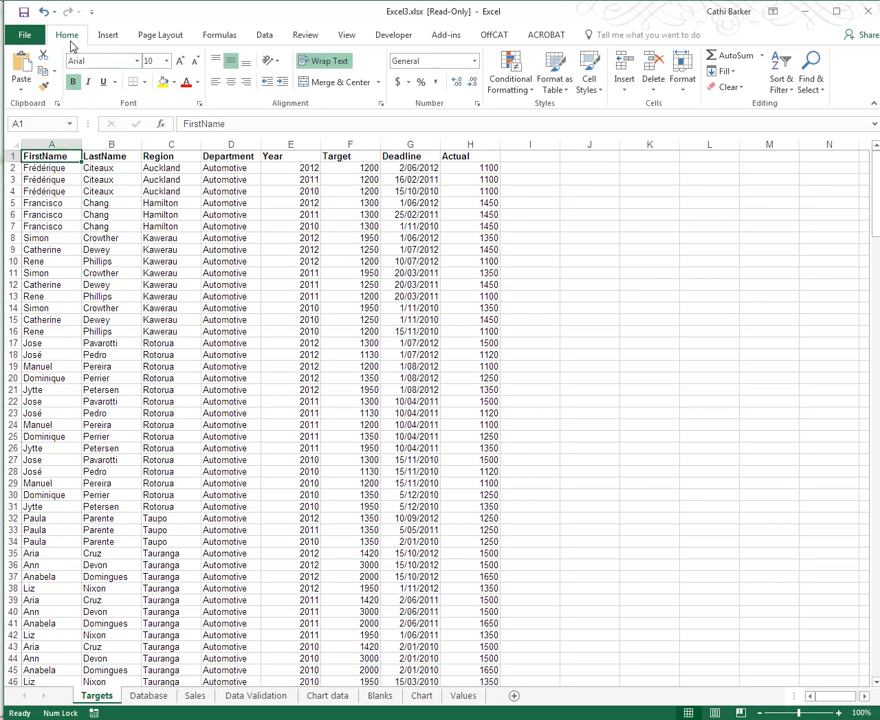
pyautogui.moveTo(778, 103)
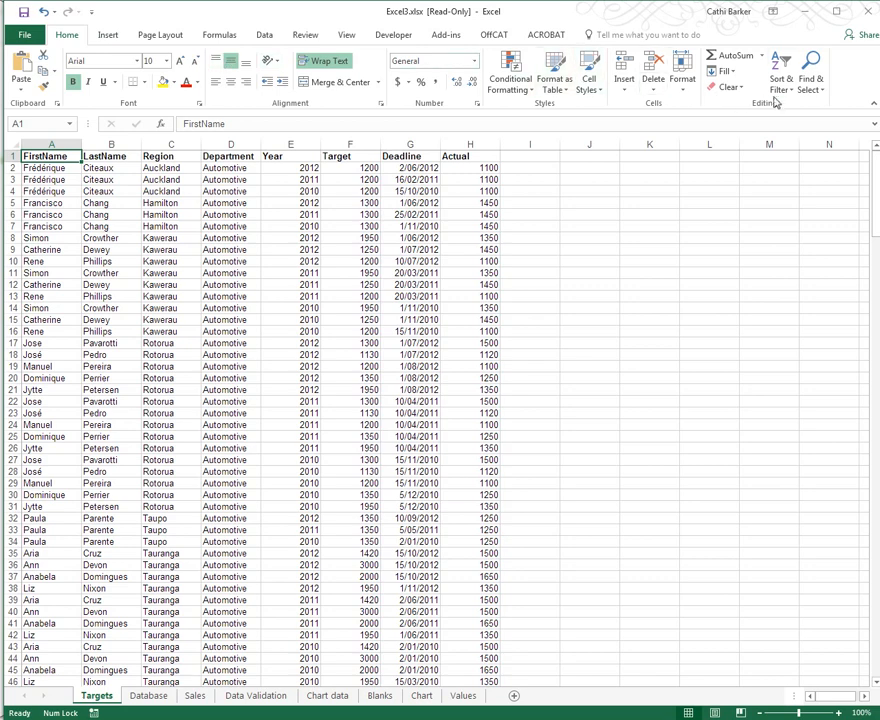
pyautogui.click(781, 68)
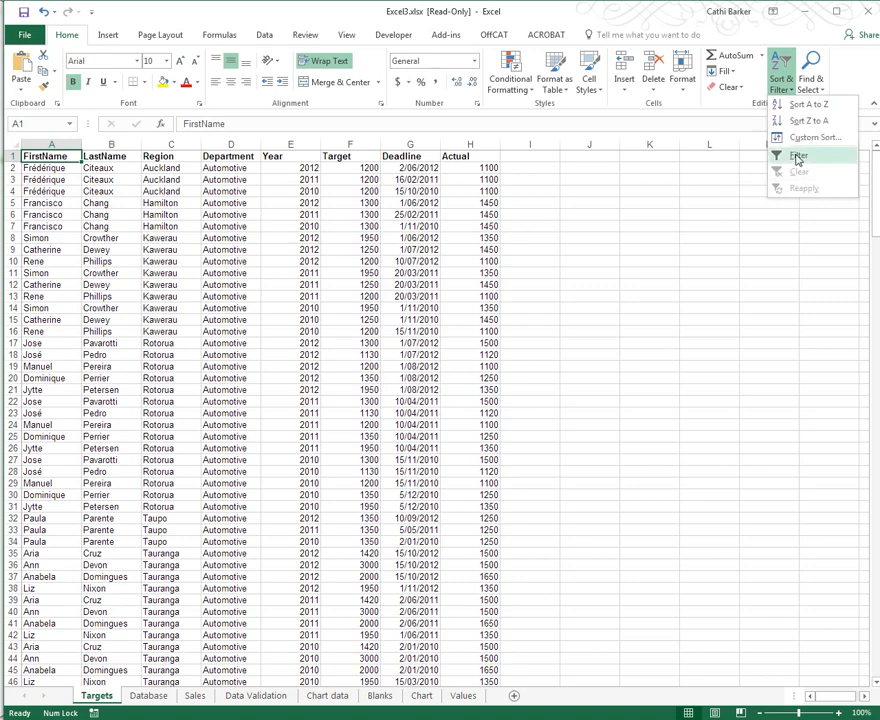
pyautogui.moveTo(798, 155)
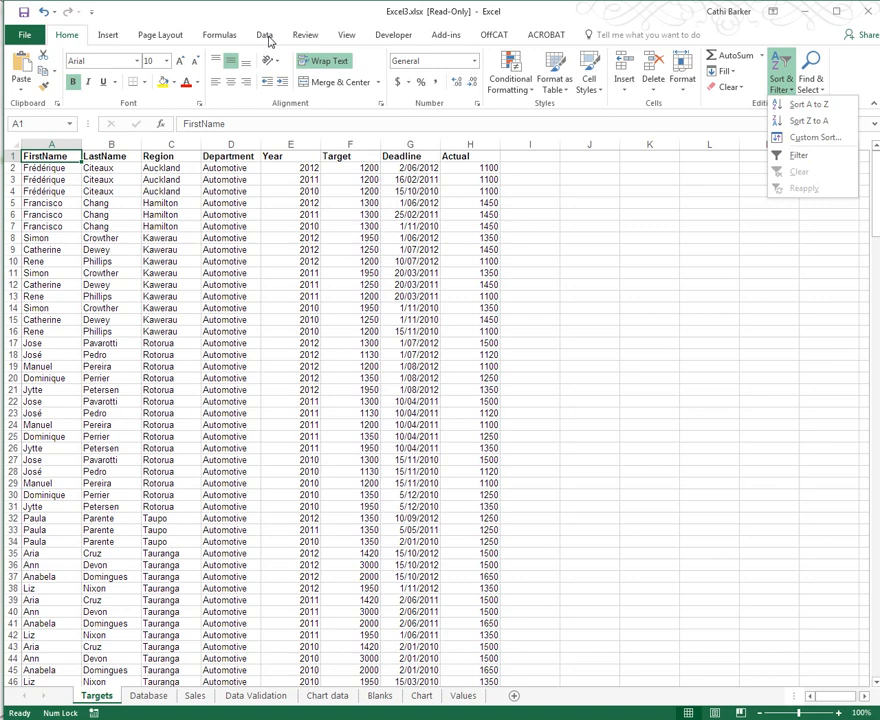
pyautogui.click(264, 34)
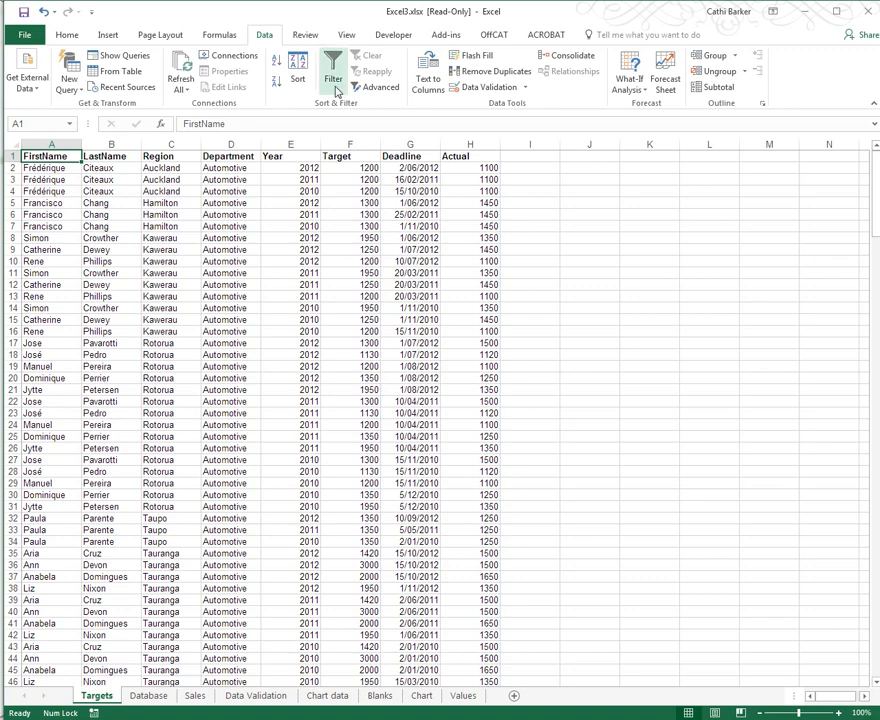
pyautogui.moveTo(333, 71)
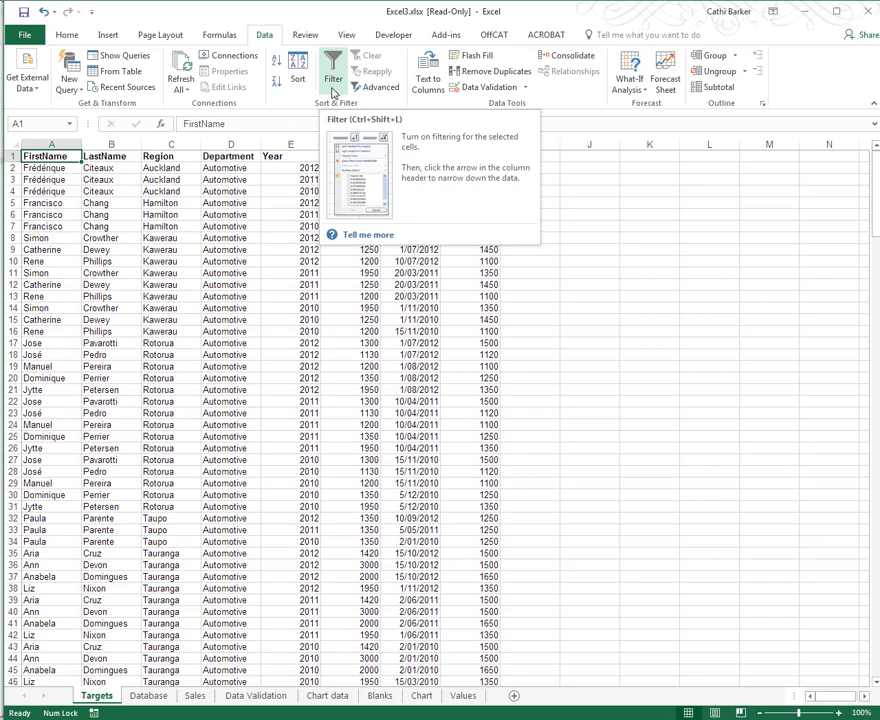
pyautogui.moveTo(335, 88)
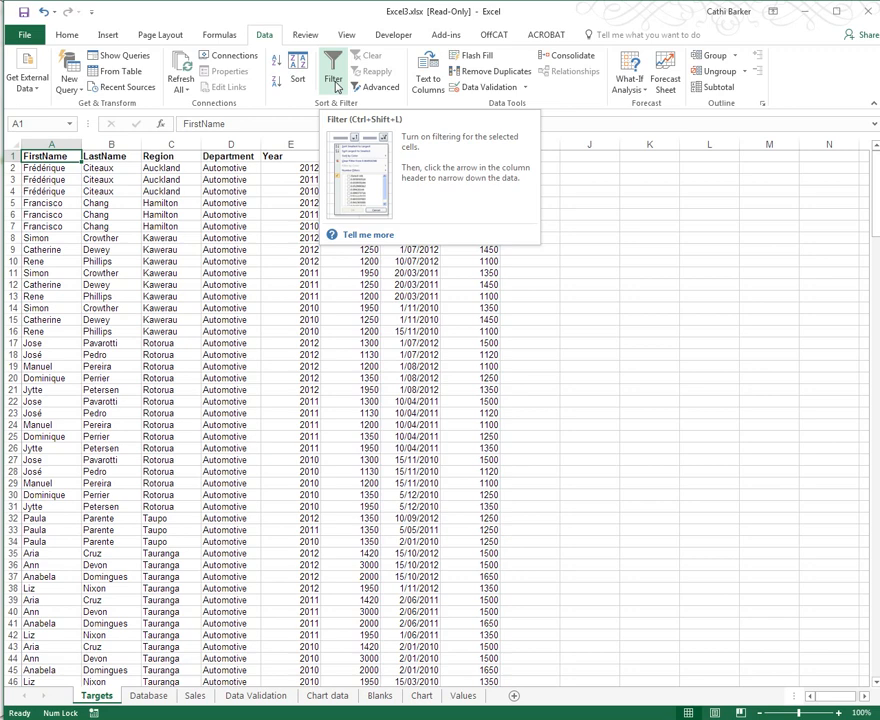
pyautogui.moveTo(331, 78)
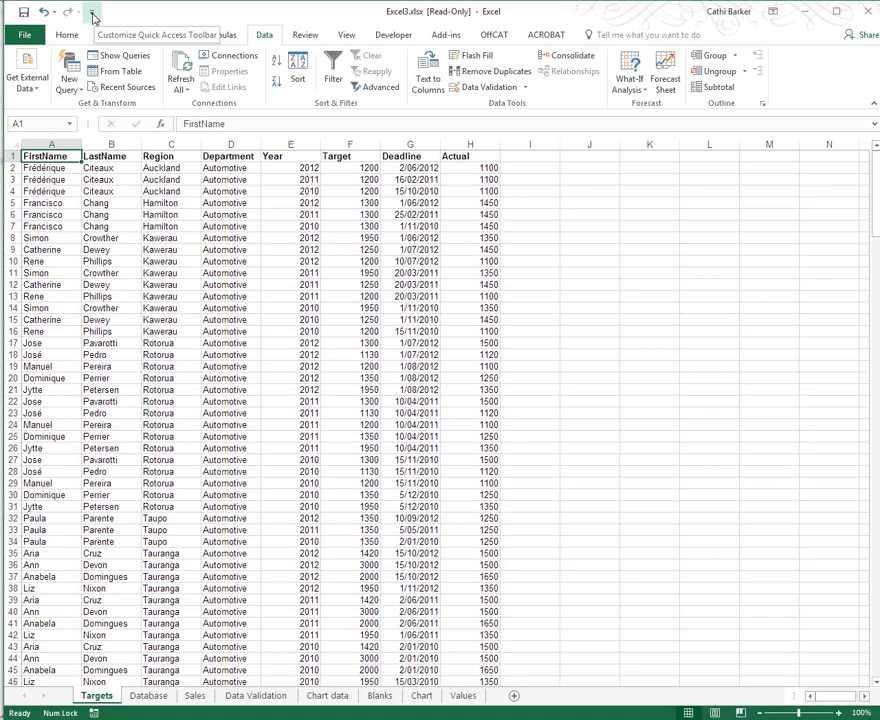
# Open the Customize Quick Access Toolbar menu to choose Show Below the Ribbon
pyautogui.click(93, 17)
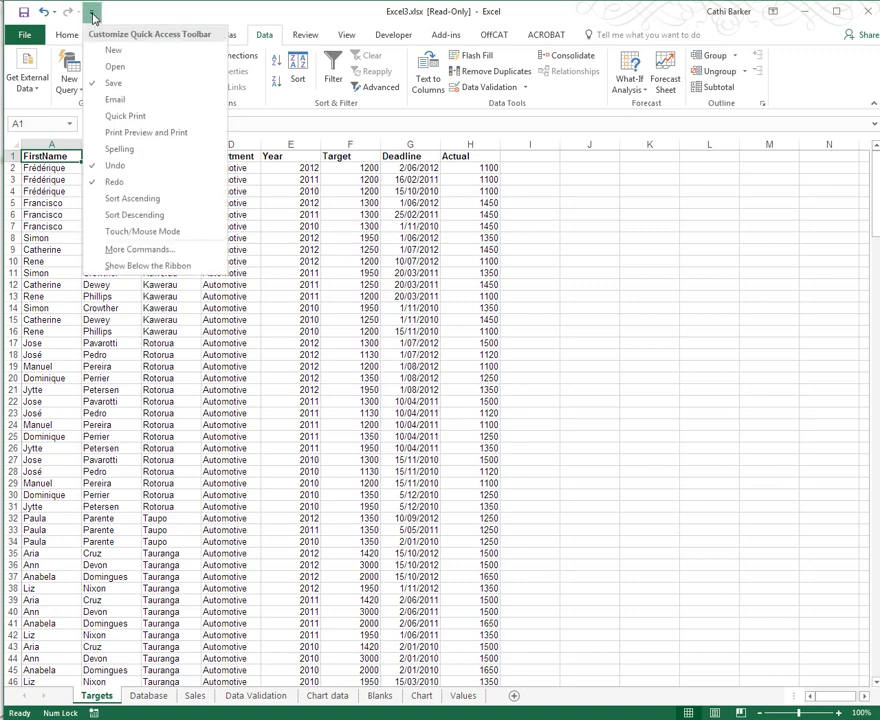
pyautogui.moveTo(147, 231)
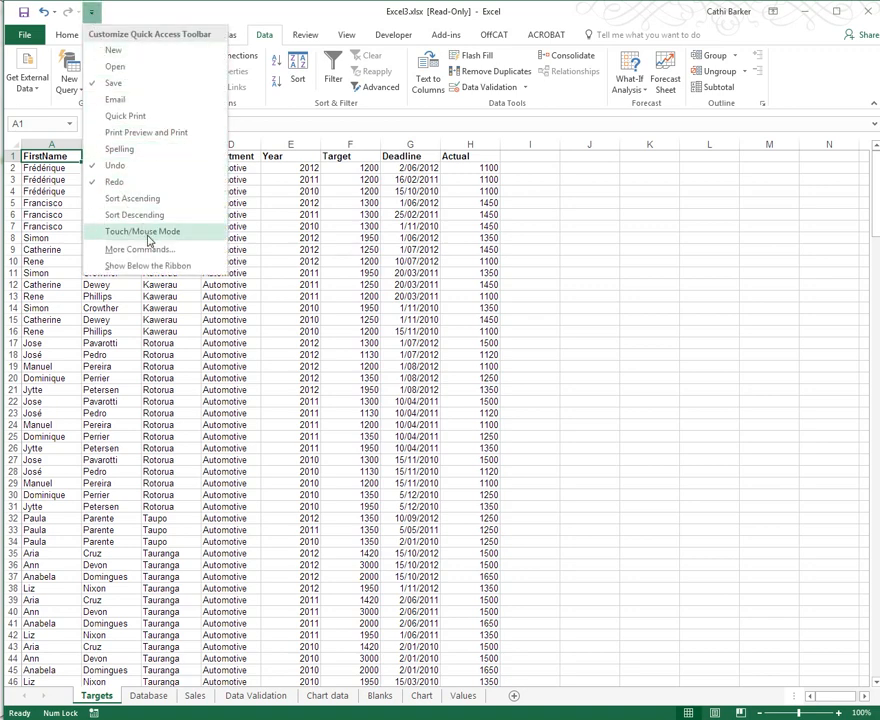
pyautogui.moveTo(148, 265)
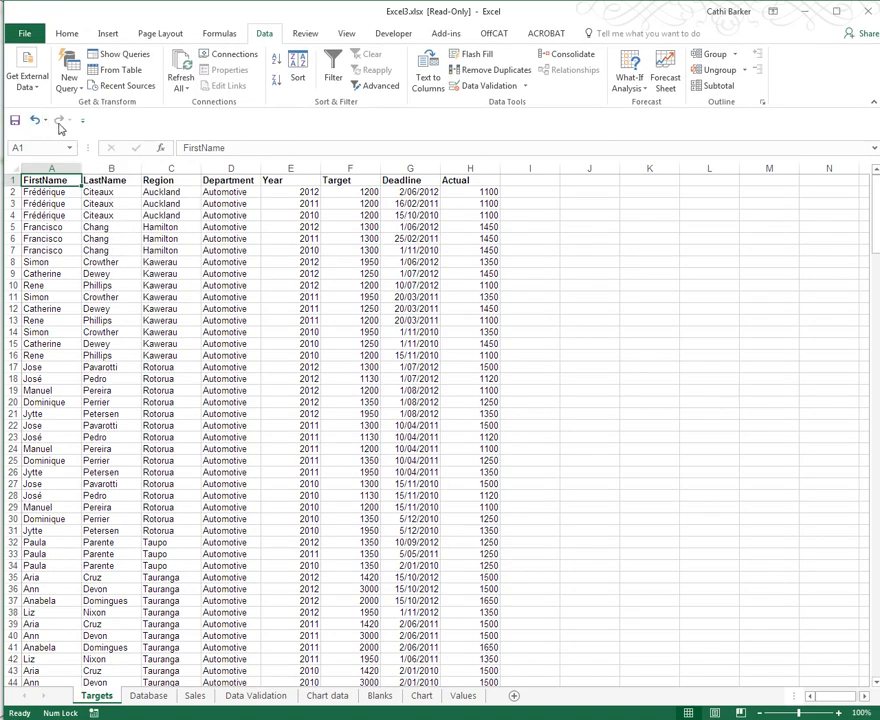
pyautogui.moveTo(83, 120)
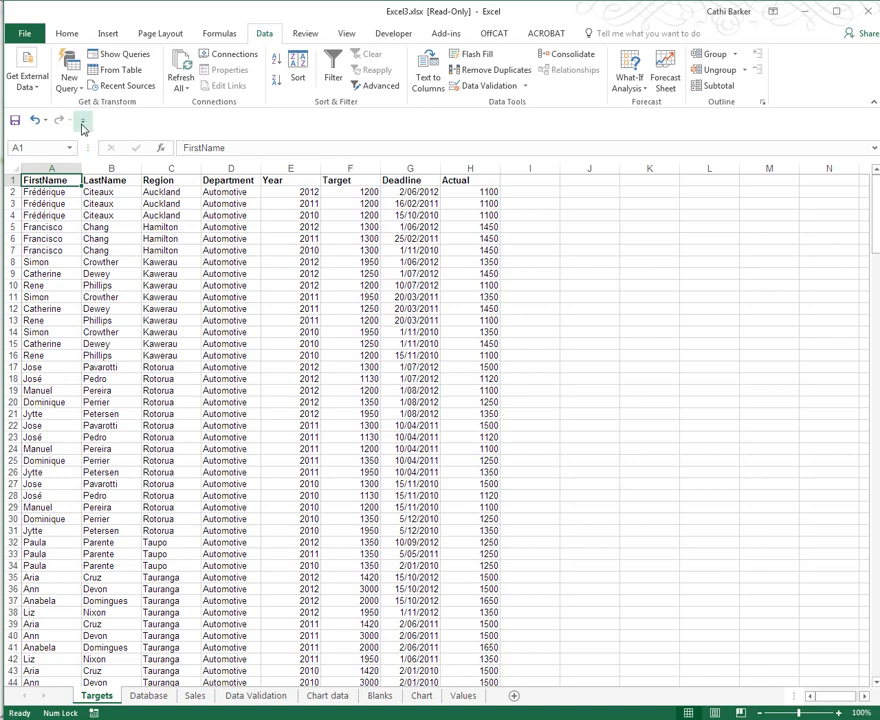
pyautogui.moveTo(538, 130)
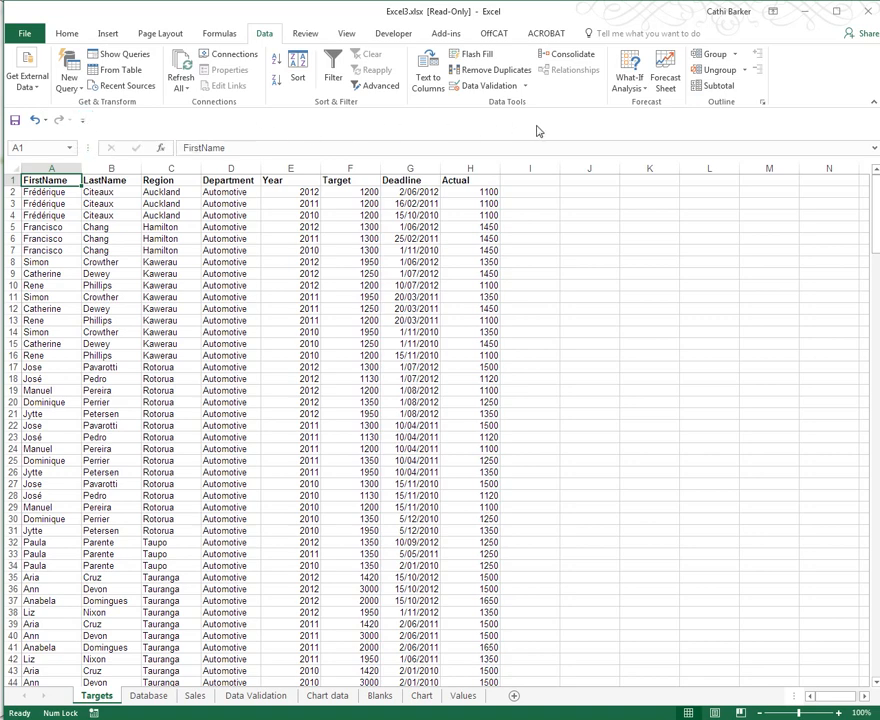
pyautogui.moveTo(240, 131)
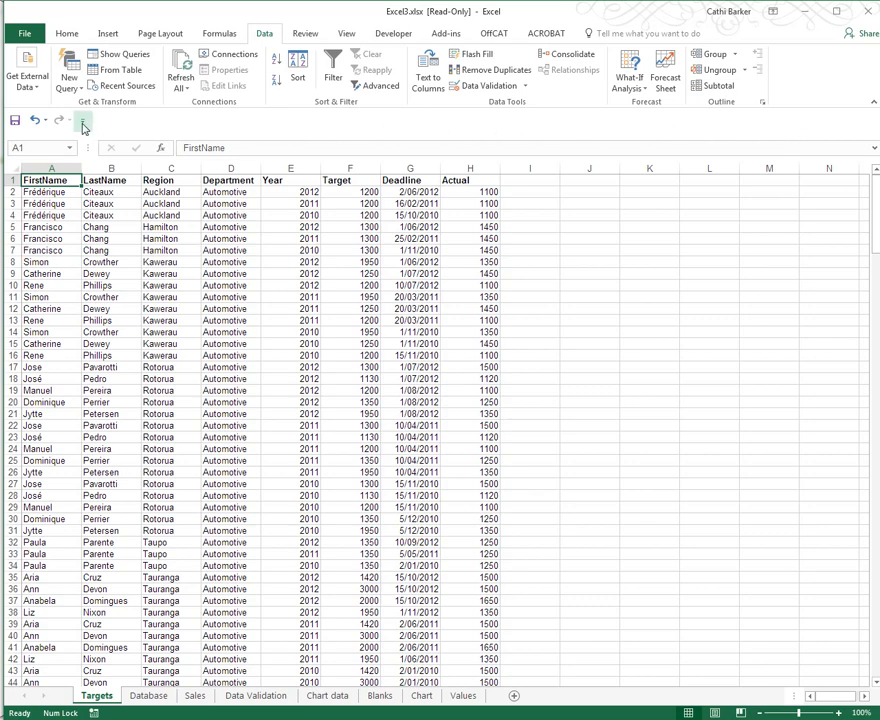
pyautogui.moveTo(83, 119)
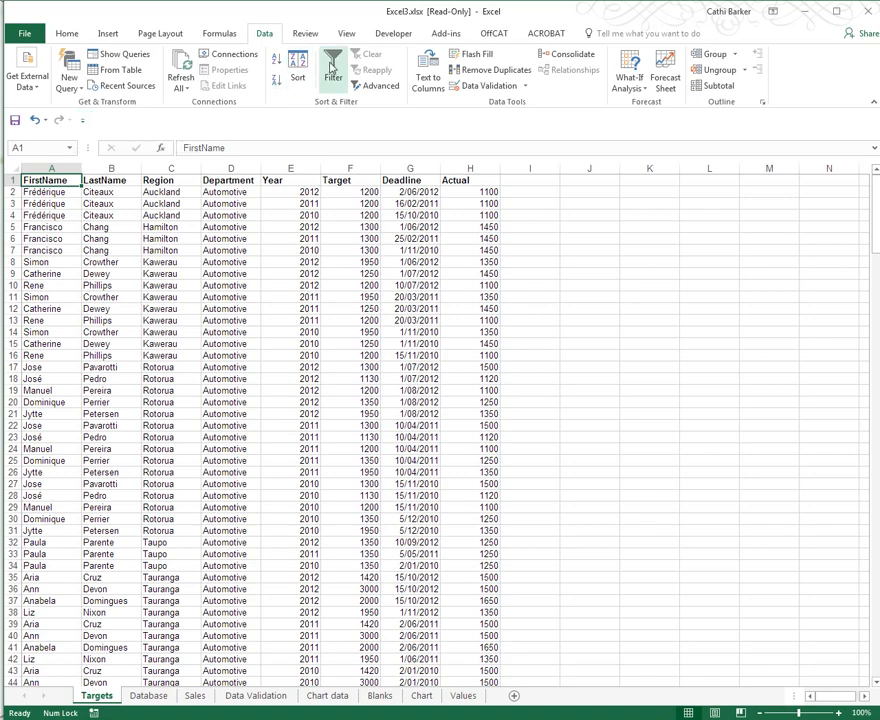
pyautogui.moveTo(333, 68)
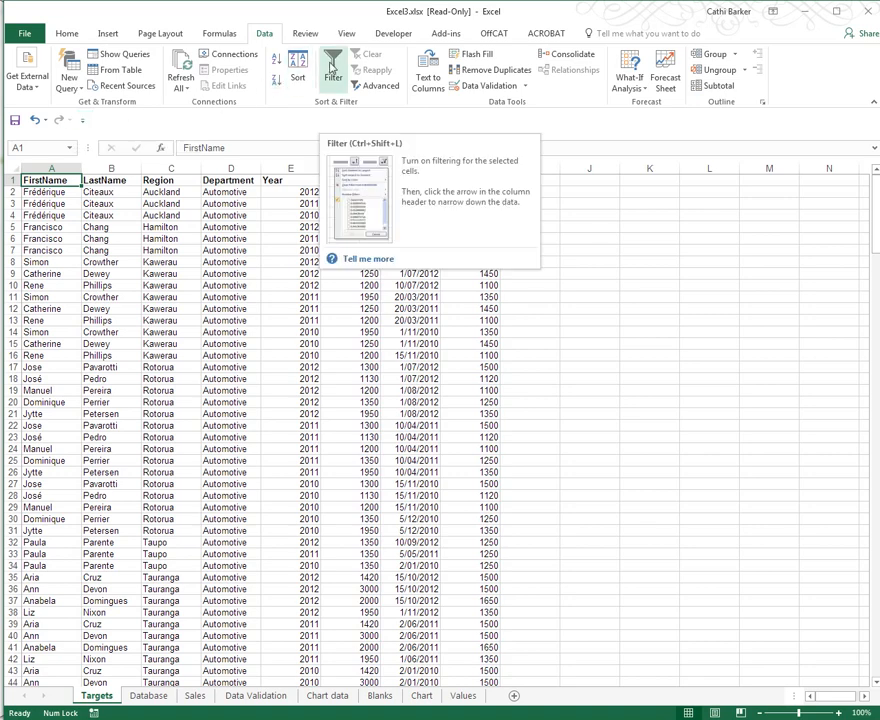
# Add the Data tab's Filter command to the Quick Access Toolbar
pyautogui.rightClick(333, 70)
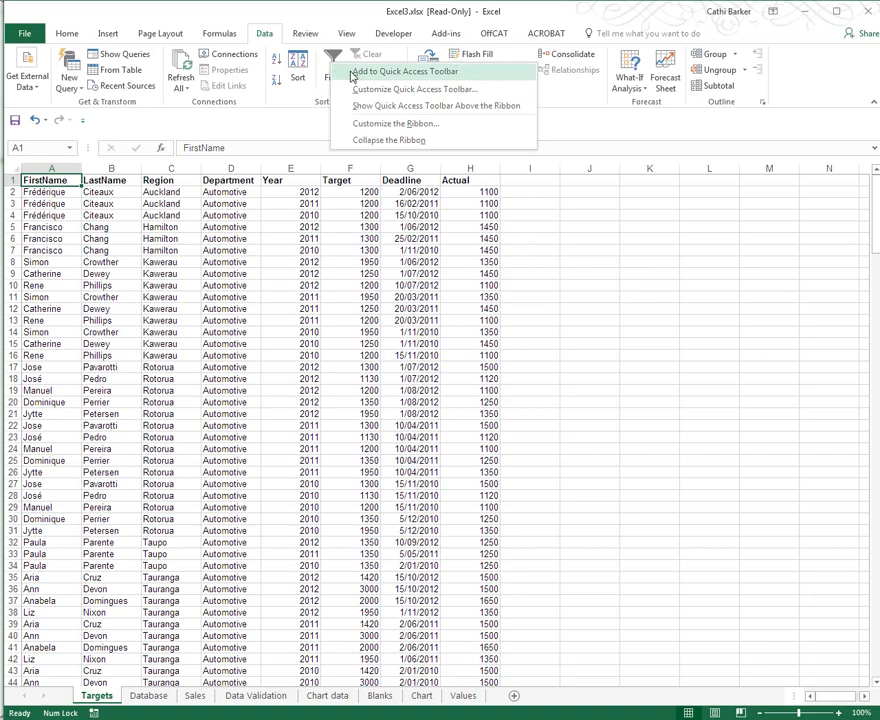
pyautogui.moveTo(386, 77)
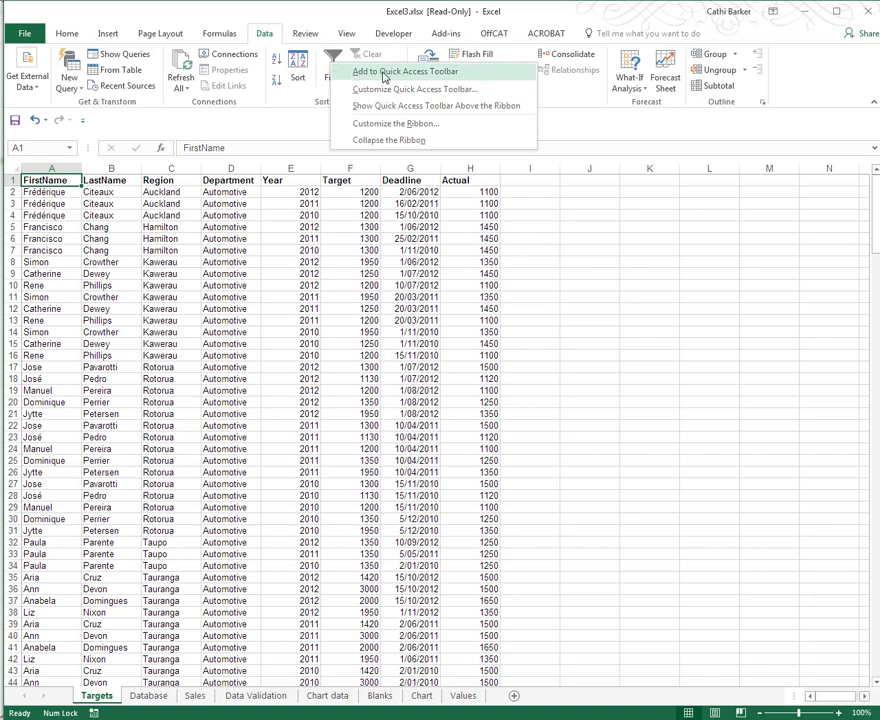
pyautogui.click(404, 71)
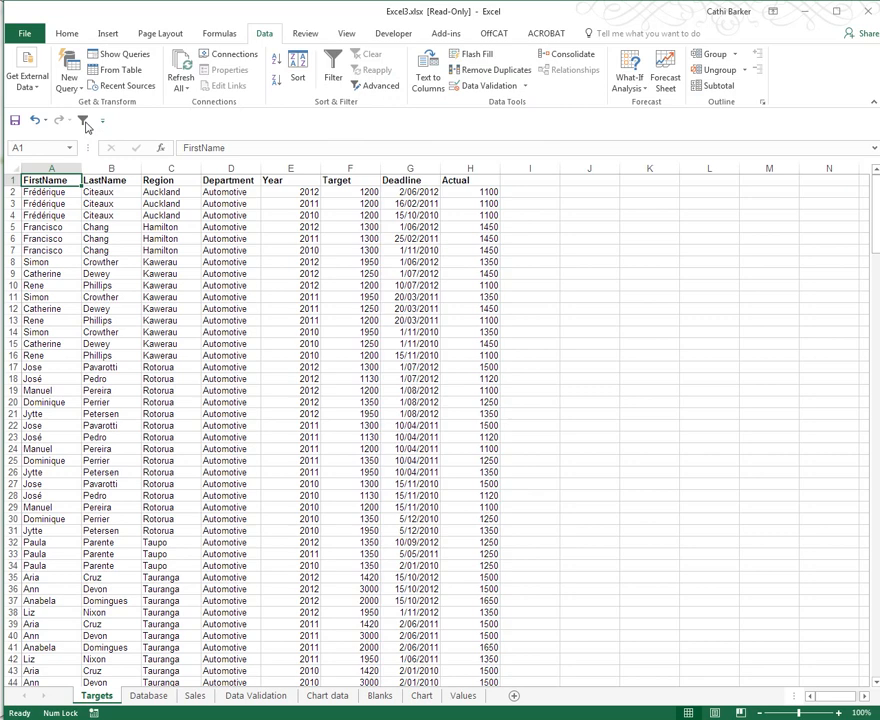
pyautogui.moveTo(85, 125)
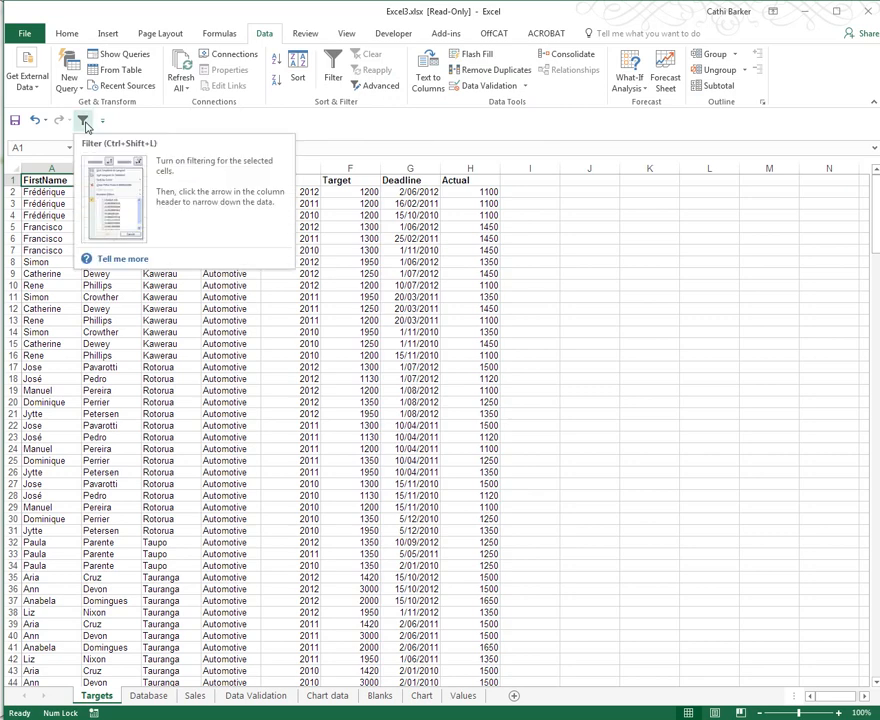
# Toggle the toolbar Filter button until the Targets headers show filter dropdowns
pyautogui.click(333, 70)
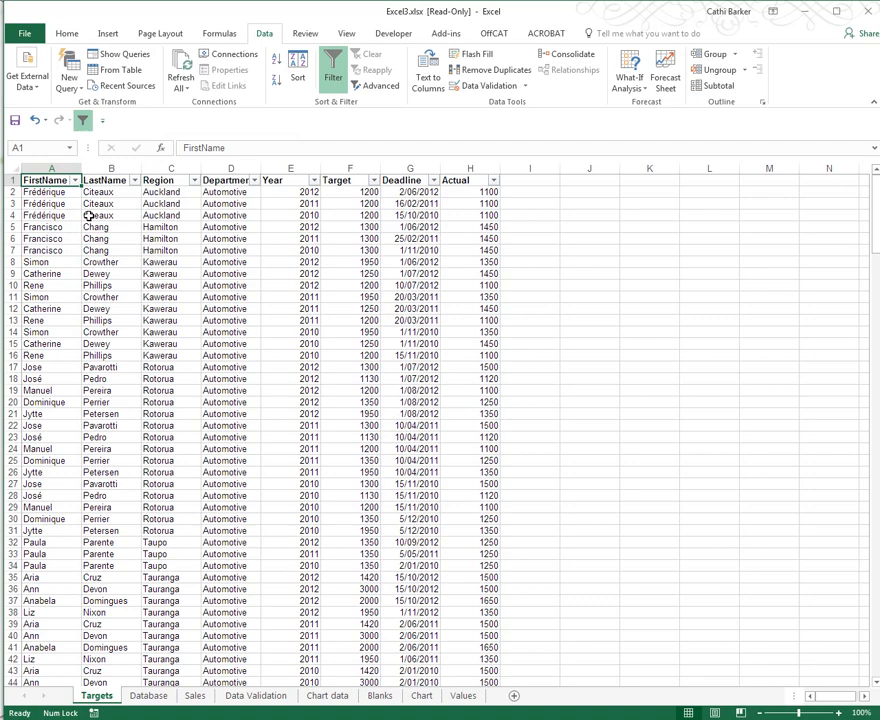
pyautogui.moveTo(90, 246)
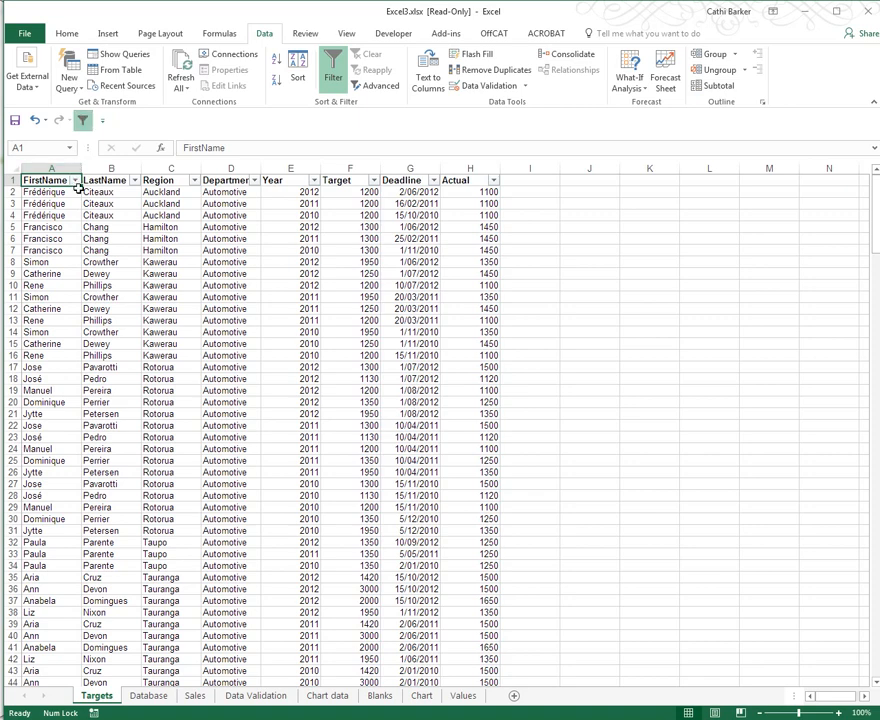
pyautogui.moveTo(118, 189)
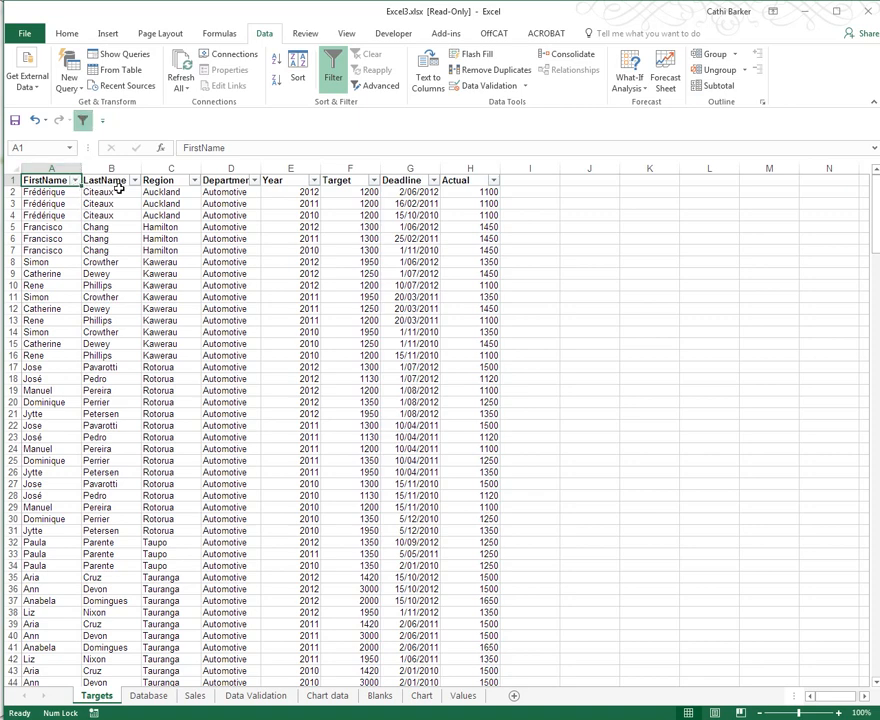
pyautogui.moveTo(240, 188)
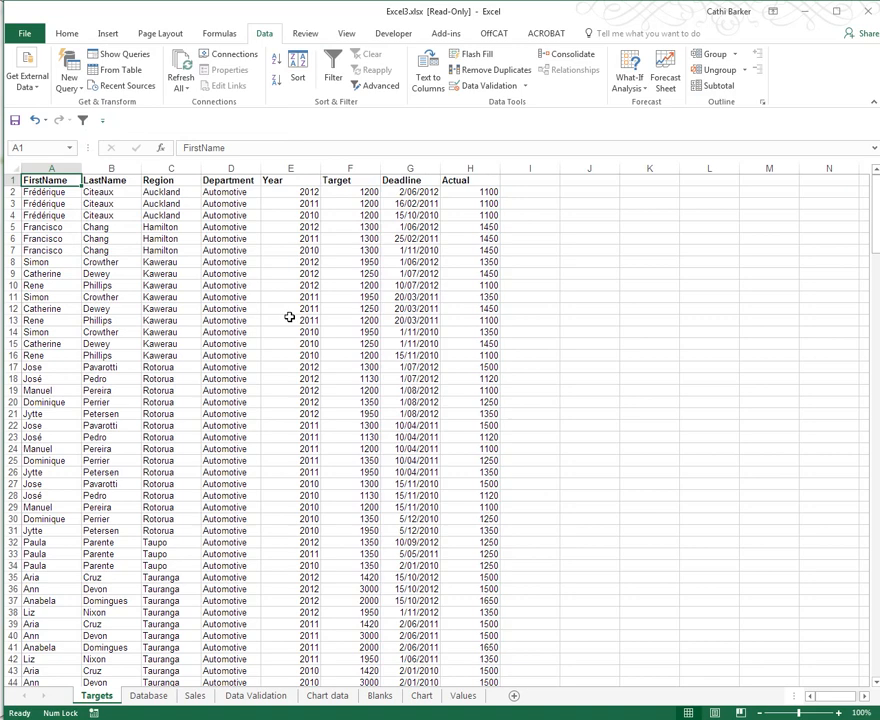
pyautogui.click(333, 69)
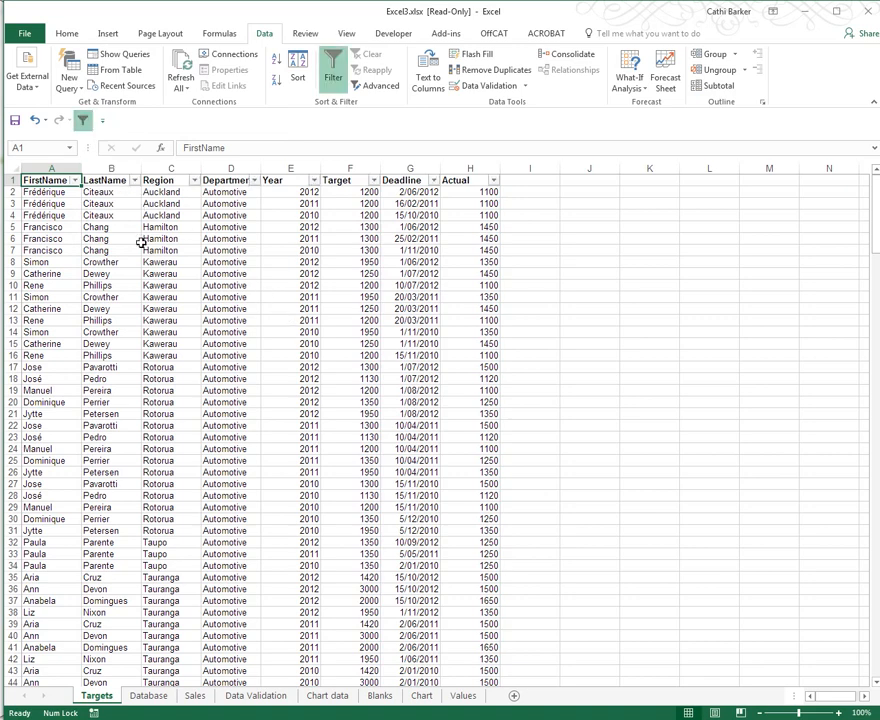
pyautogui.moveTo(83, 120)
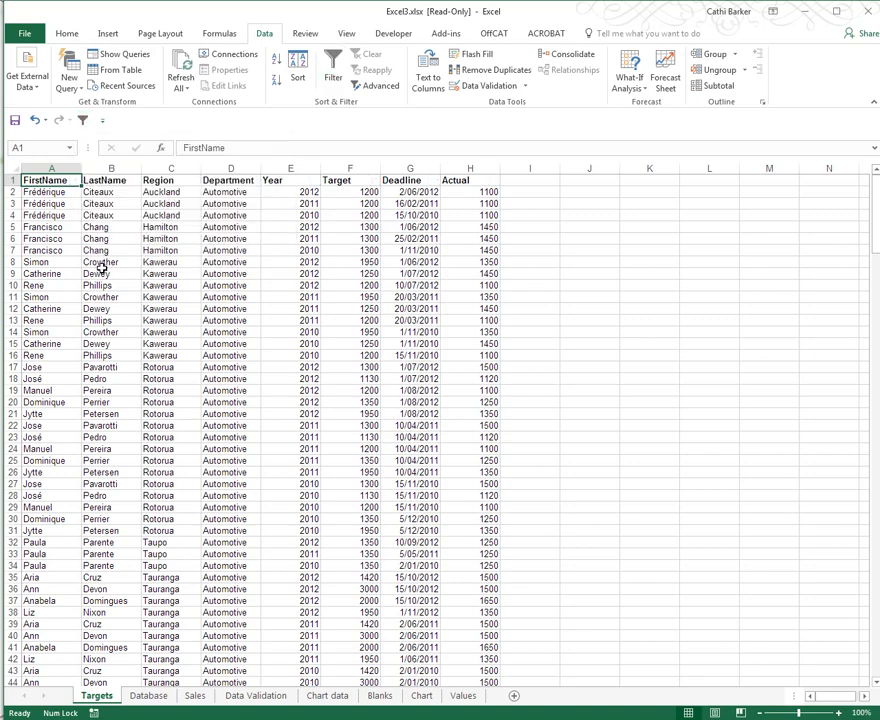
pyautogui.click(333, 70)
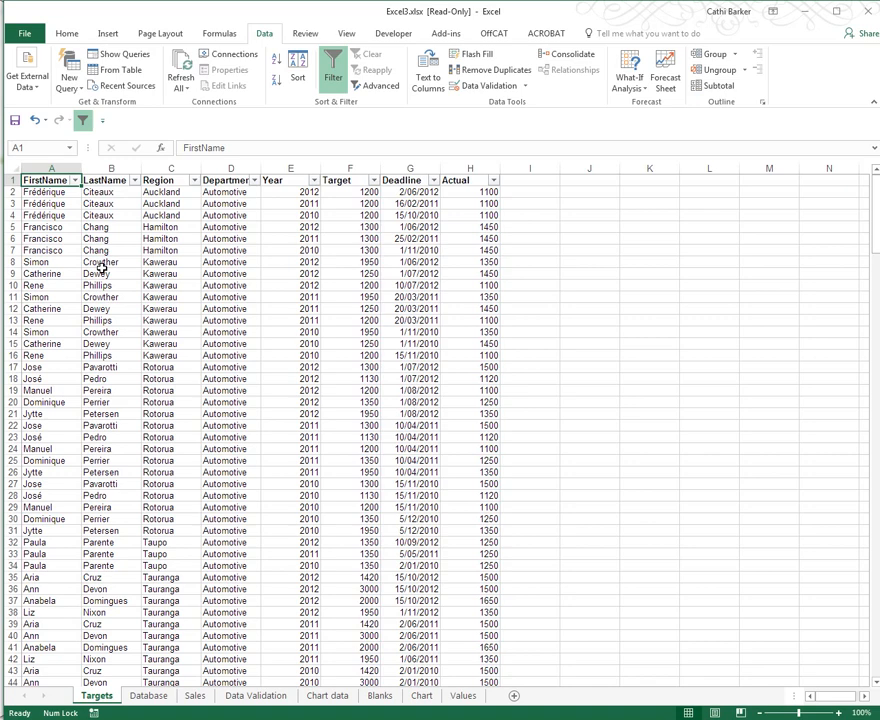
pyautogui.click(333, 69)
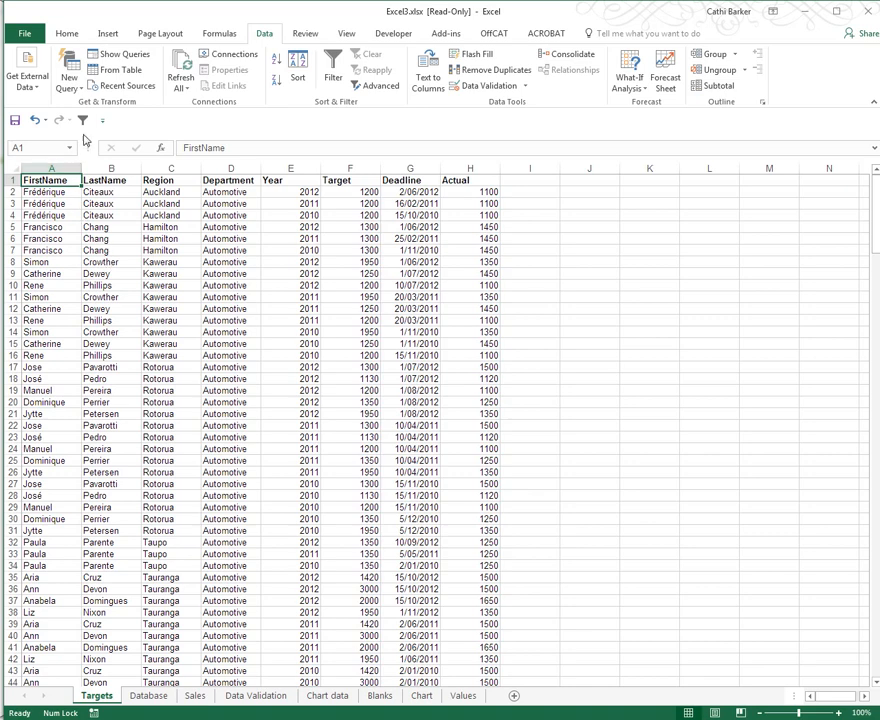
pyautogui.click(333, 70)
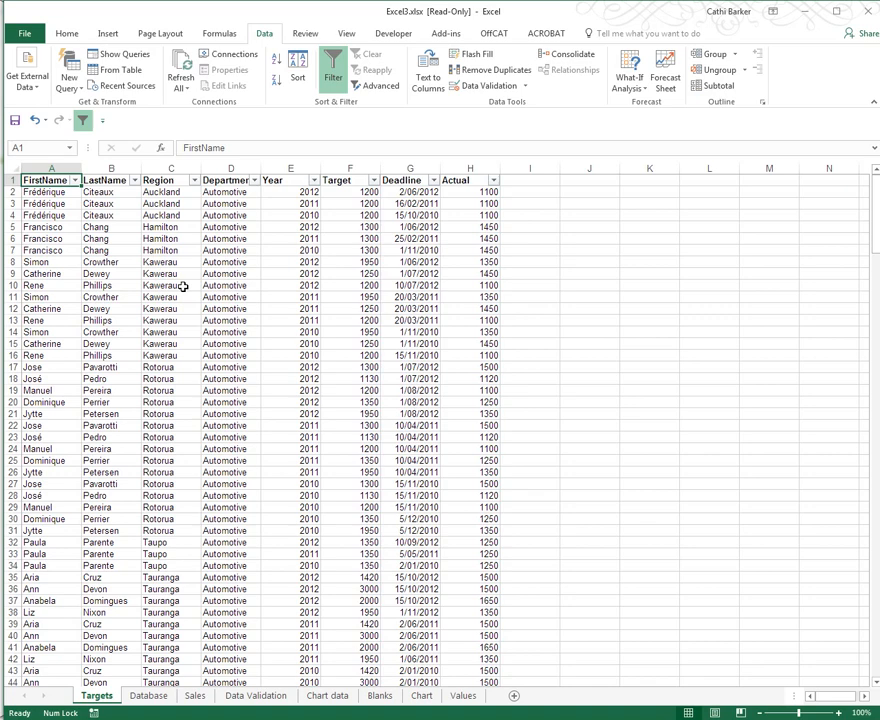
# Filter the Region column to Auckland only, leaving 18 of 270 records
pyautogui.click(160, 180)
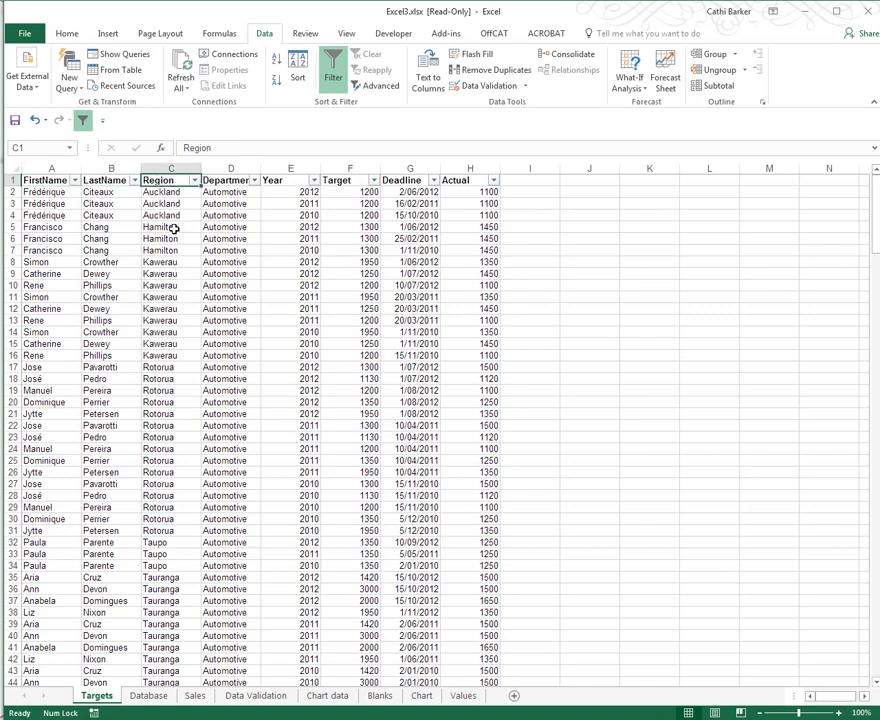
pyautogui.moveTo(172, 229)
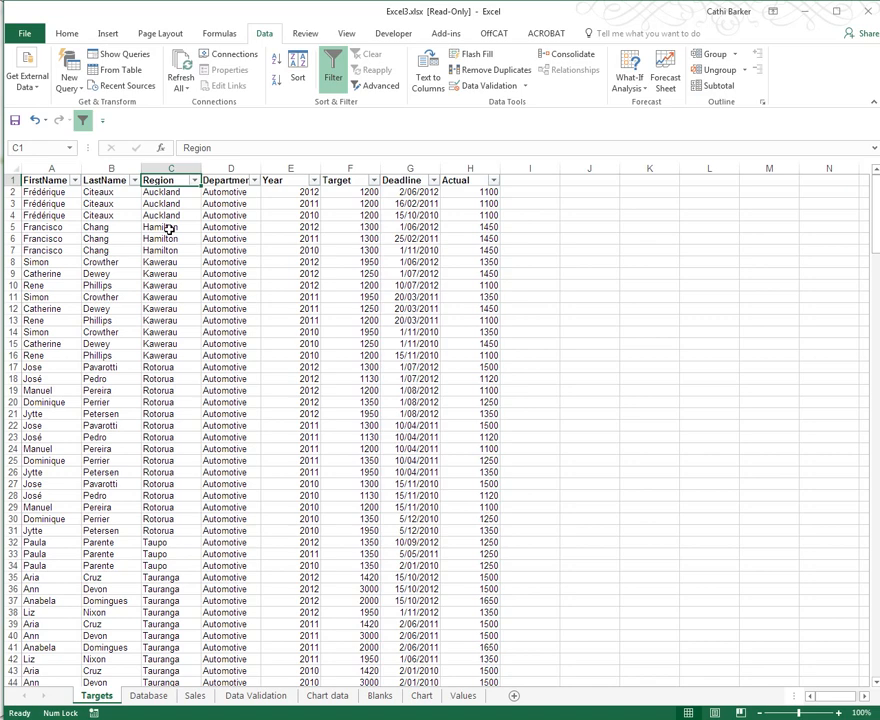
pyautogui.moveTo(199, 188)
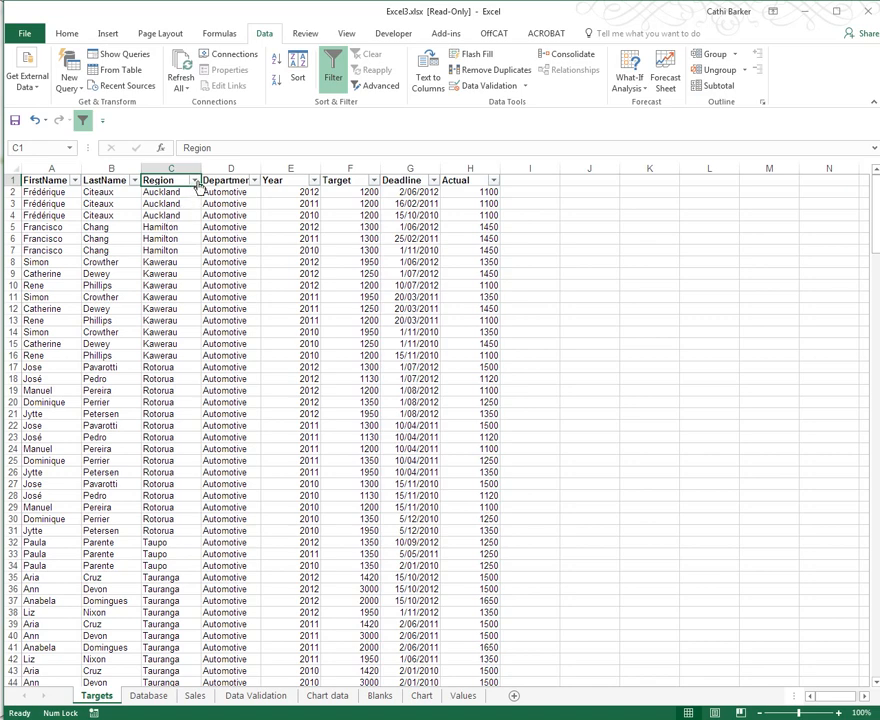
pyautogui.moveTo(195, 180)
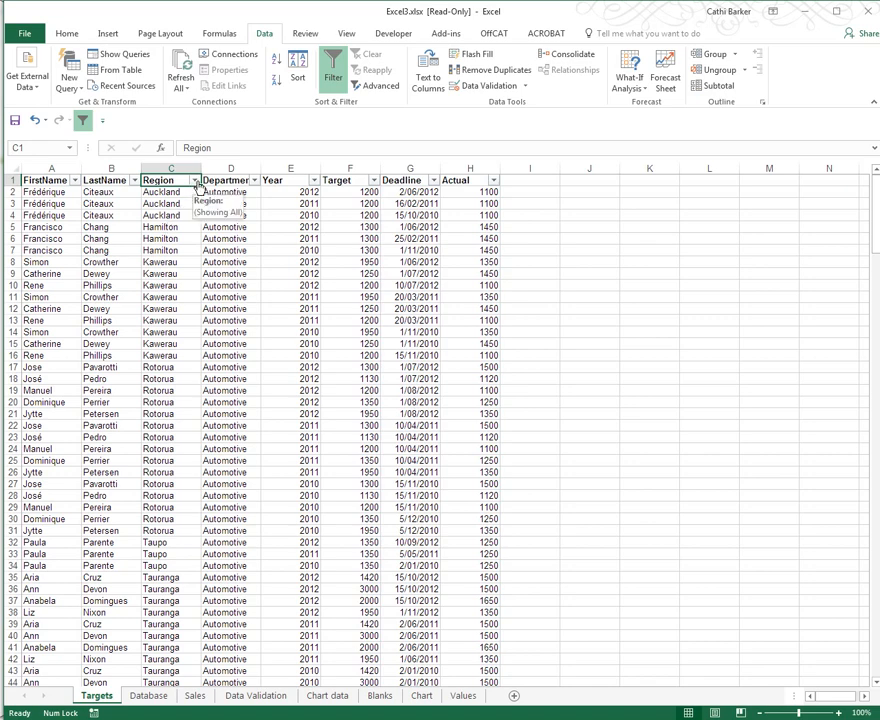
pyautogui.click(195, 180)
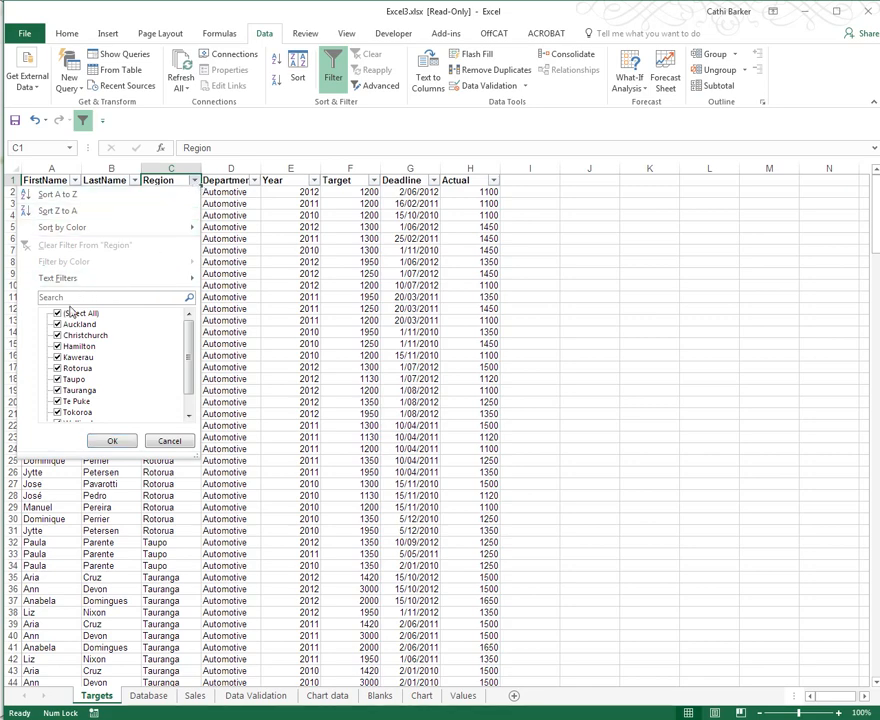
pyautogui.click(57, 312)
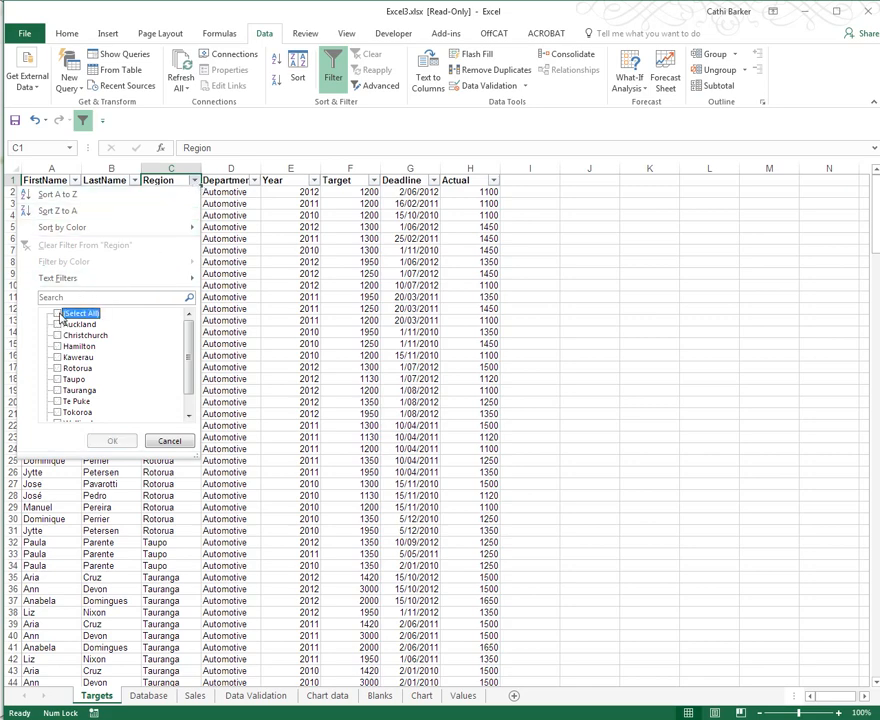
pyautogui.click(58, 324)
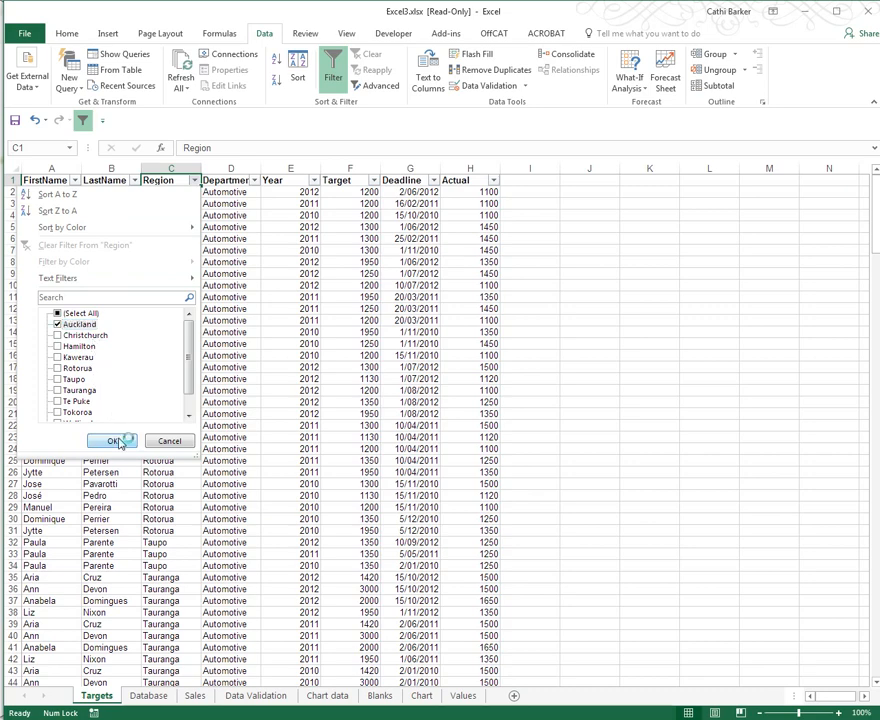
pyautogui.click(113, 441)
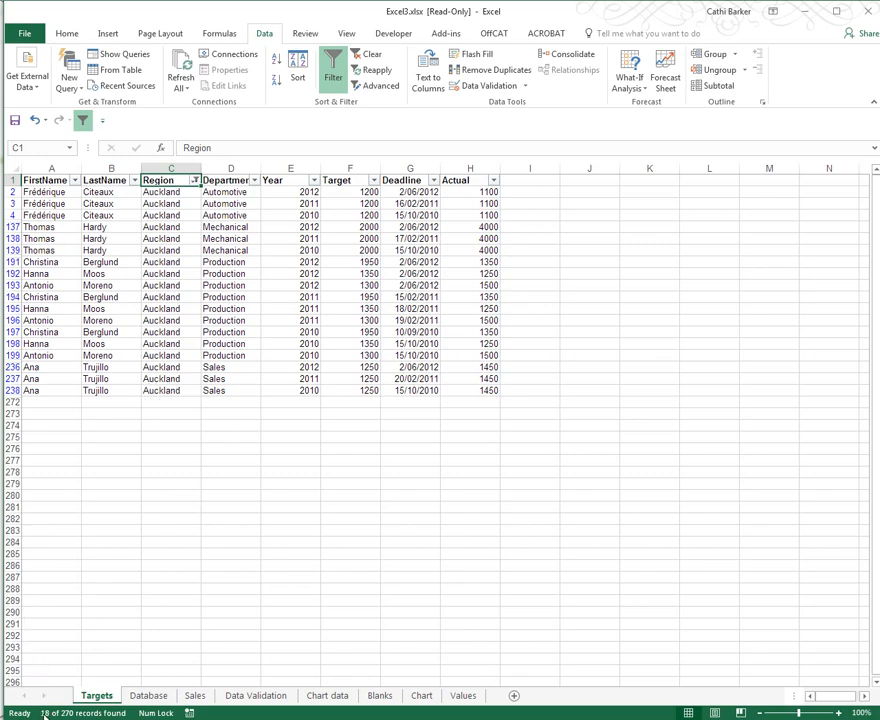
pyautogui.moveTo(67, 493)
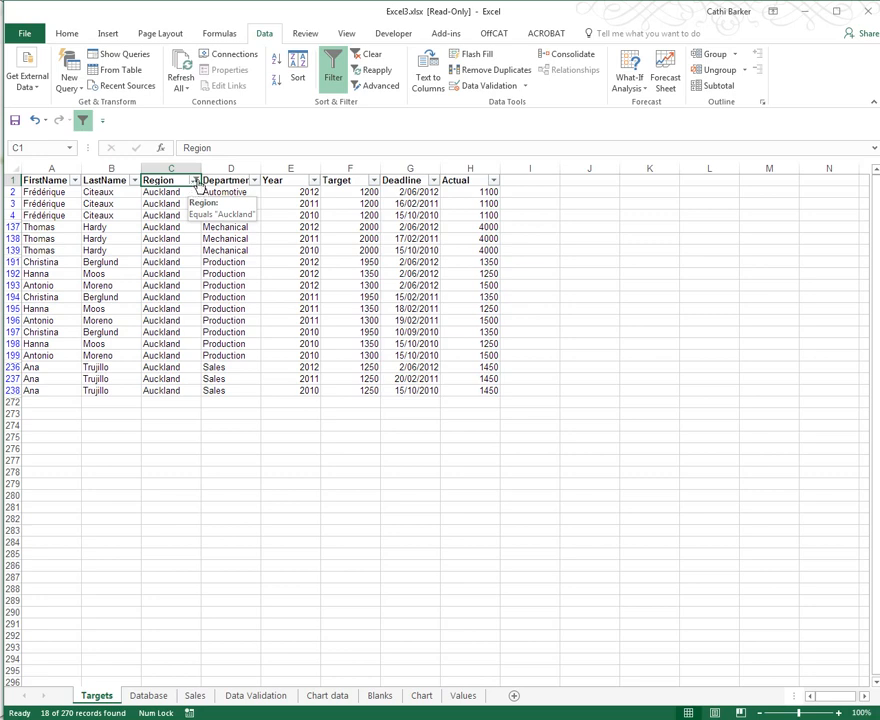
pyautogui.click(195, 180)
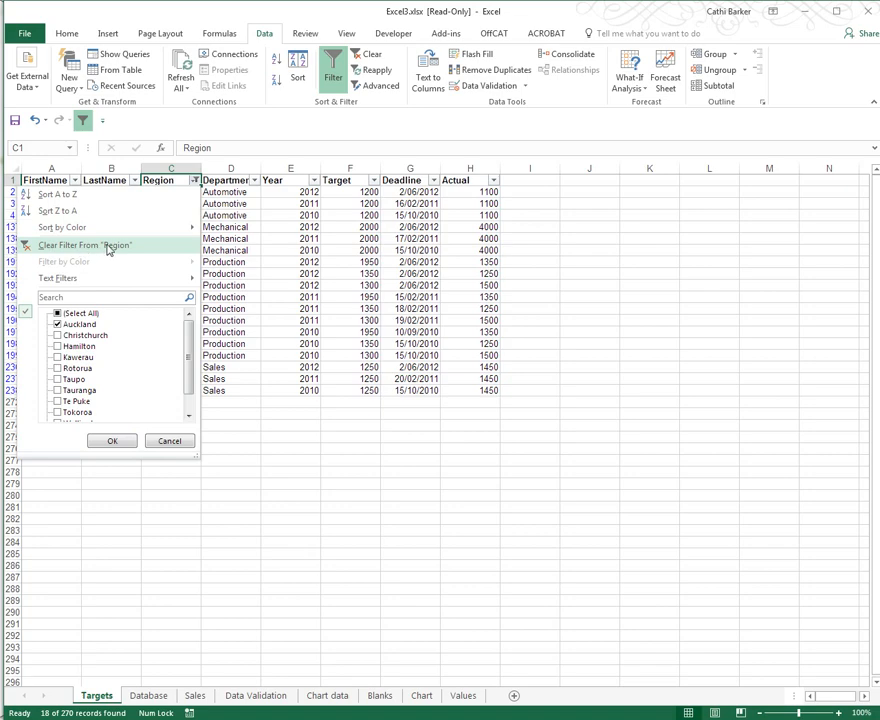
pyautogui.moveTo(108, 249)
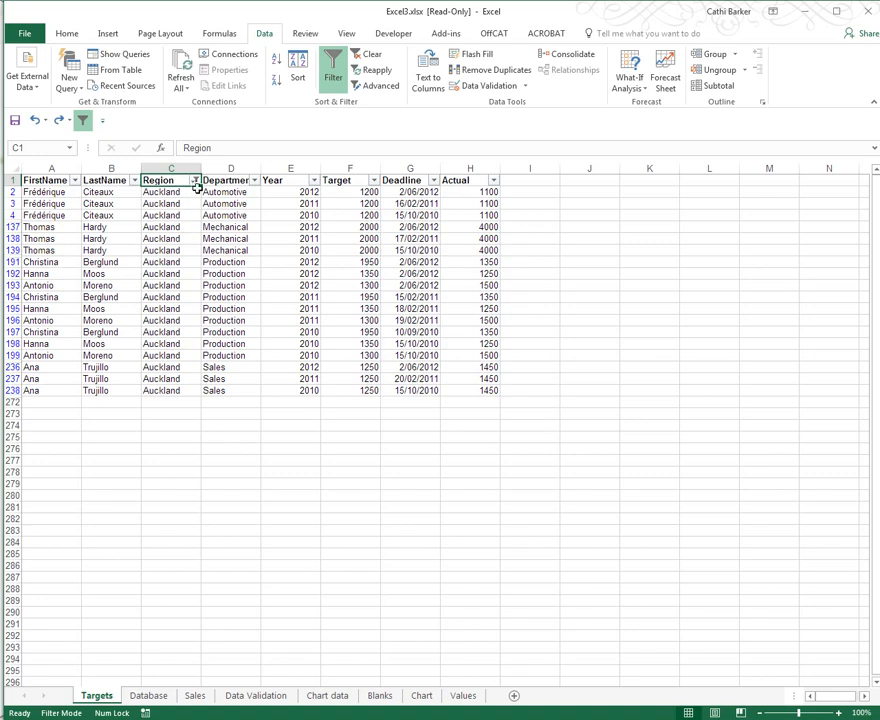
# Tick Select All in the Region filter so every region shows again
pyautogui.click(194, 180)
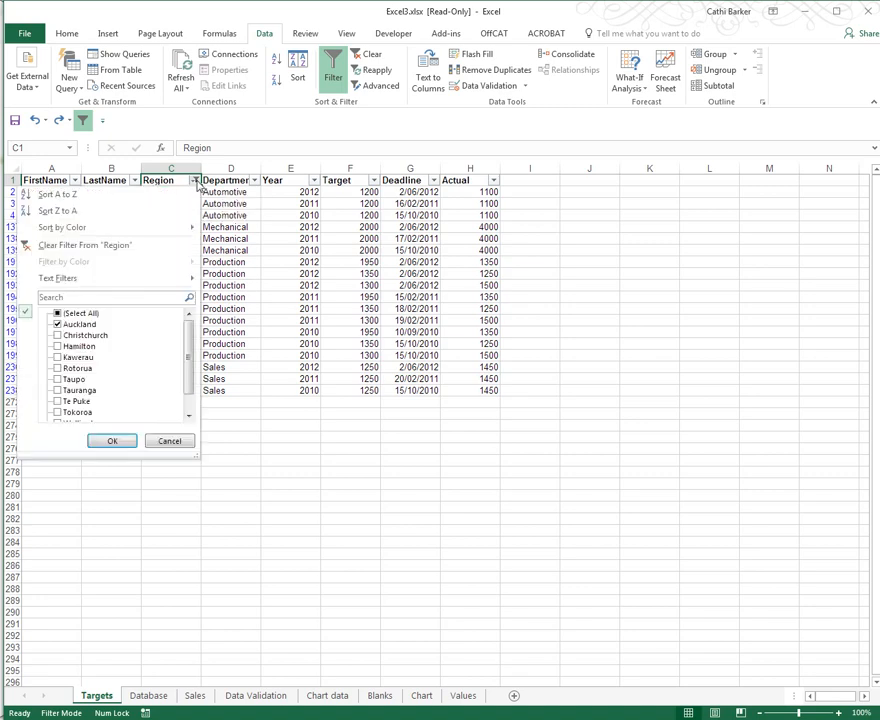
pyautogui.click(57, 313)
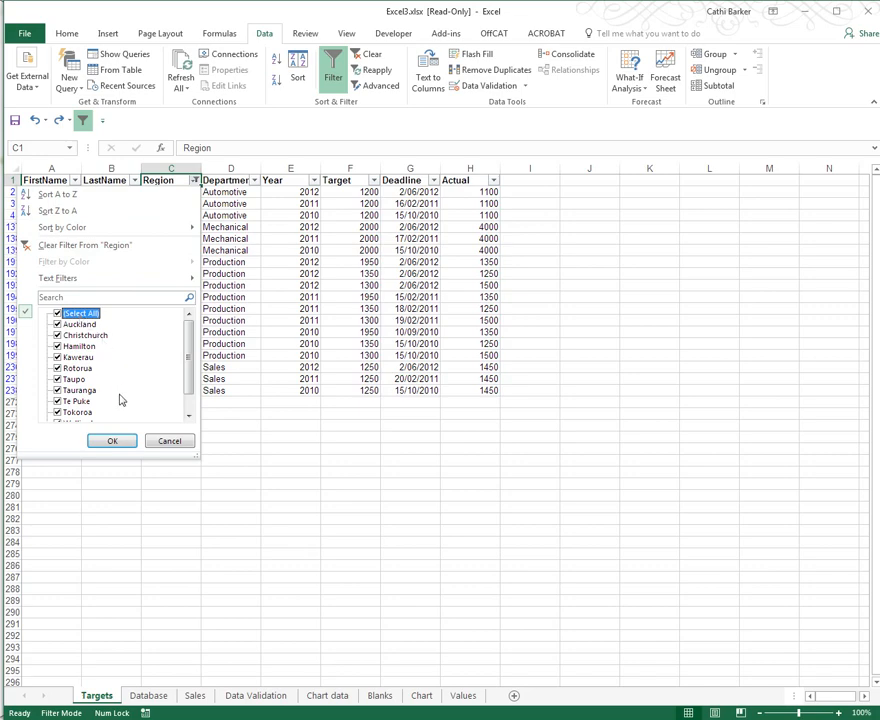
pyautogui.click(112, 440)
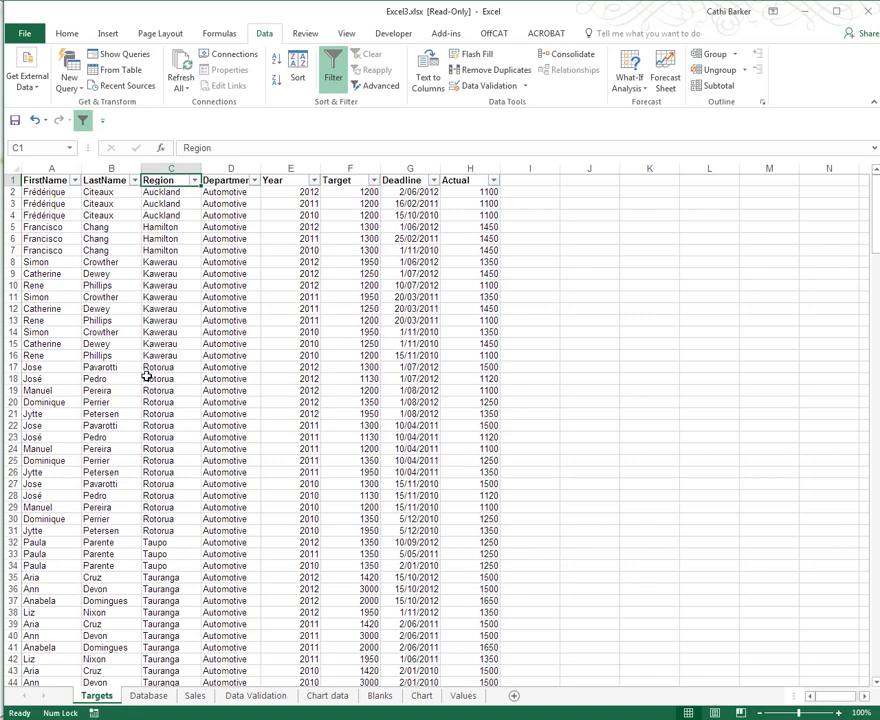
# Undo to restore the Auckland filter and bring up the Clear command's options
pyautogui.click(194, 180)
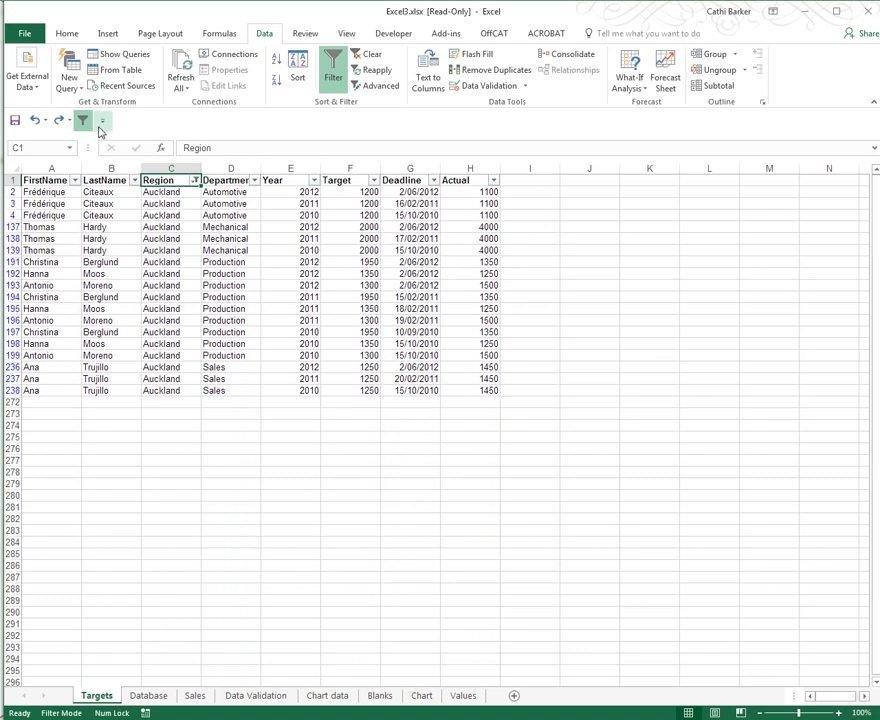
pyautogui.moveTo(103, 120)
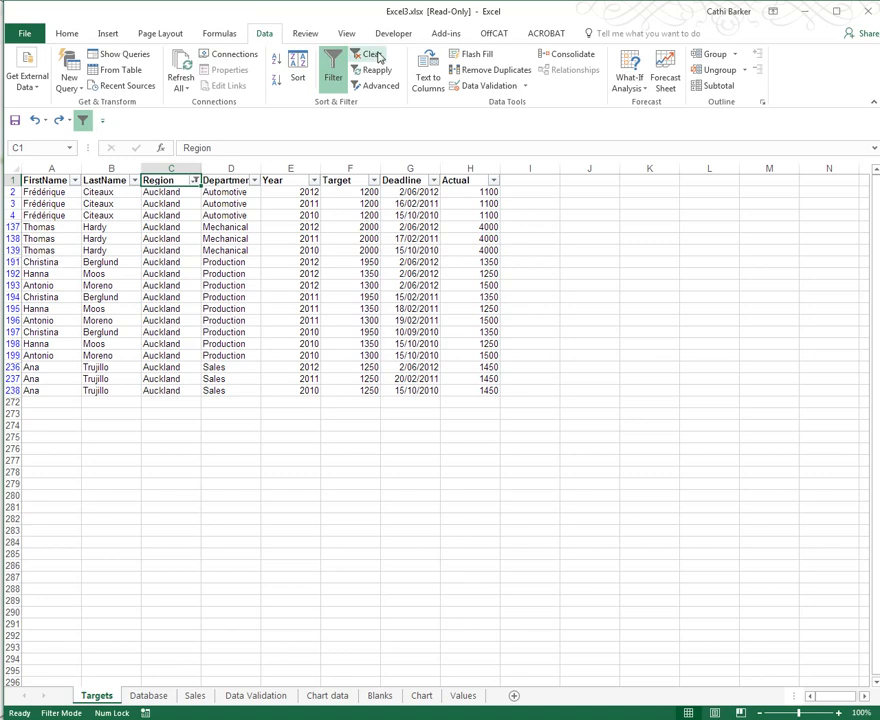
pyautogui.rightClick(380, 54)
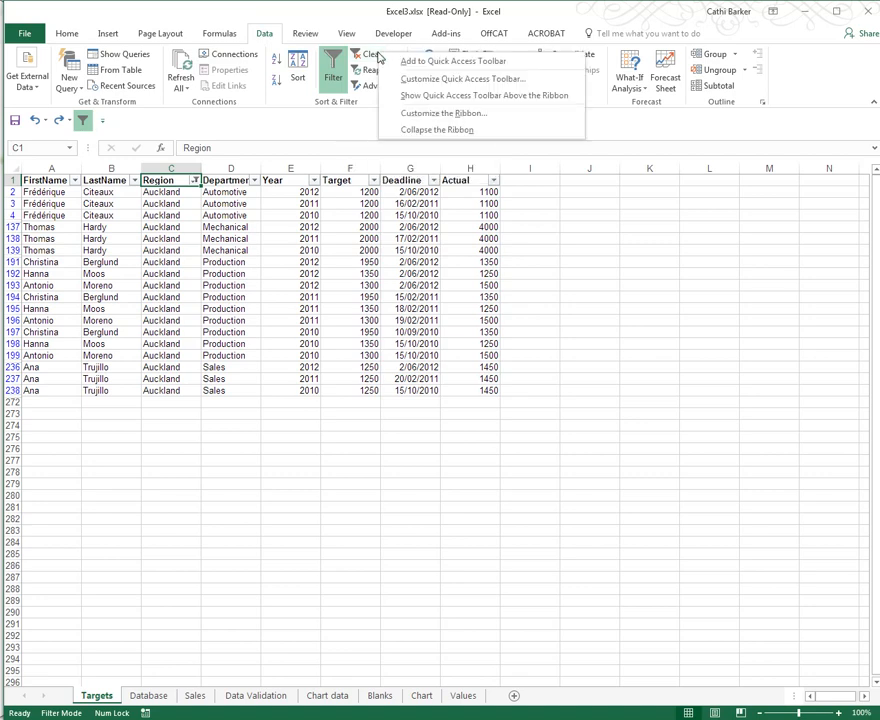
pyautogui.moveTo(452, 61)
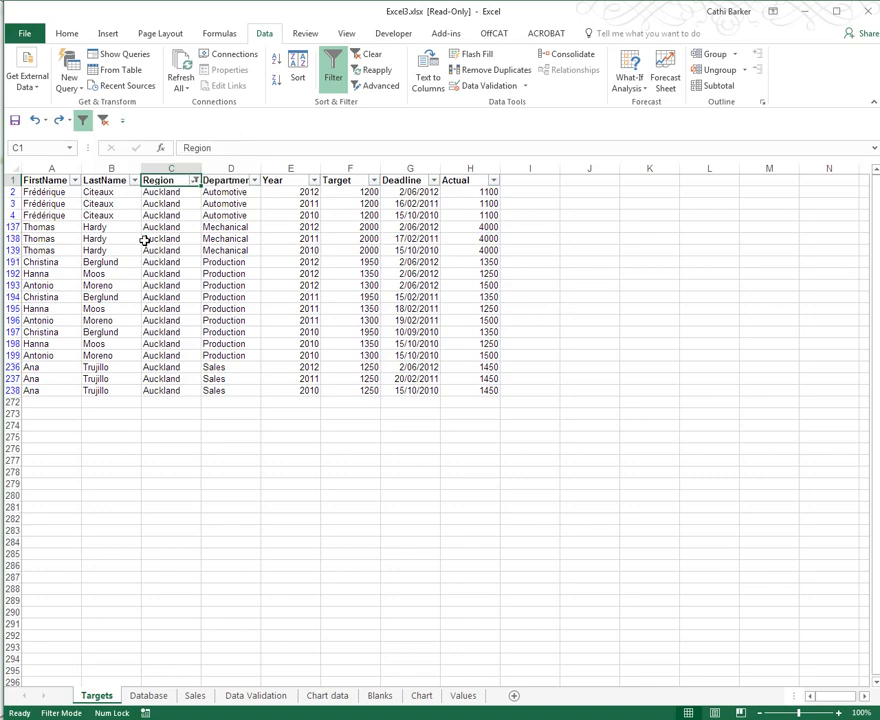
# Clear filters via the toolbar, undo back to Auckland, then switch filtering off
pyautogui.click(104, 120)
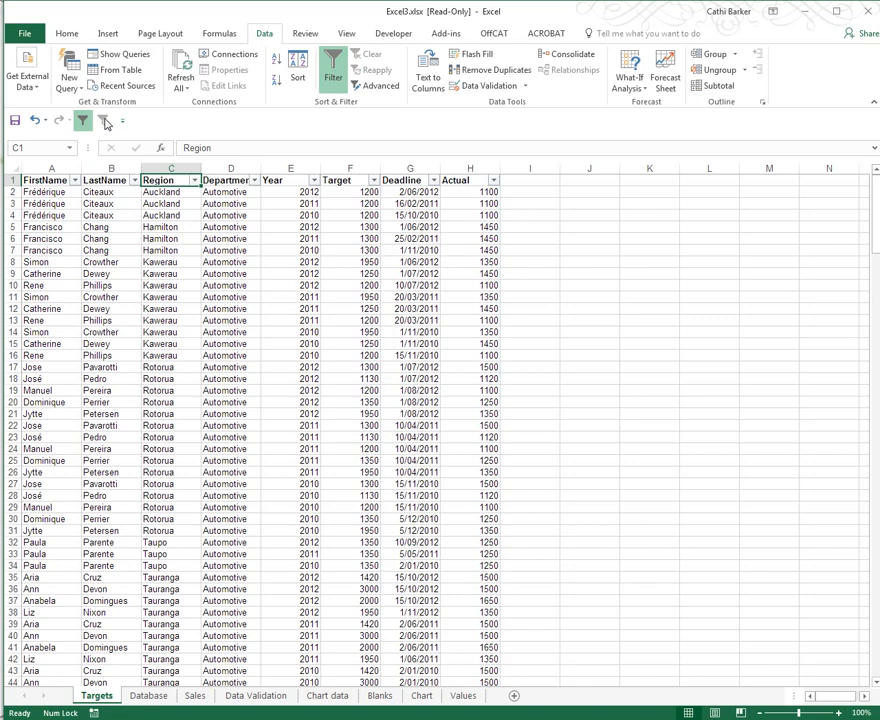
pyautogui.click(196, 180)
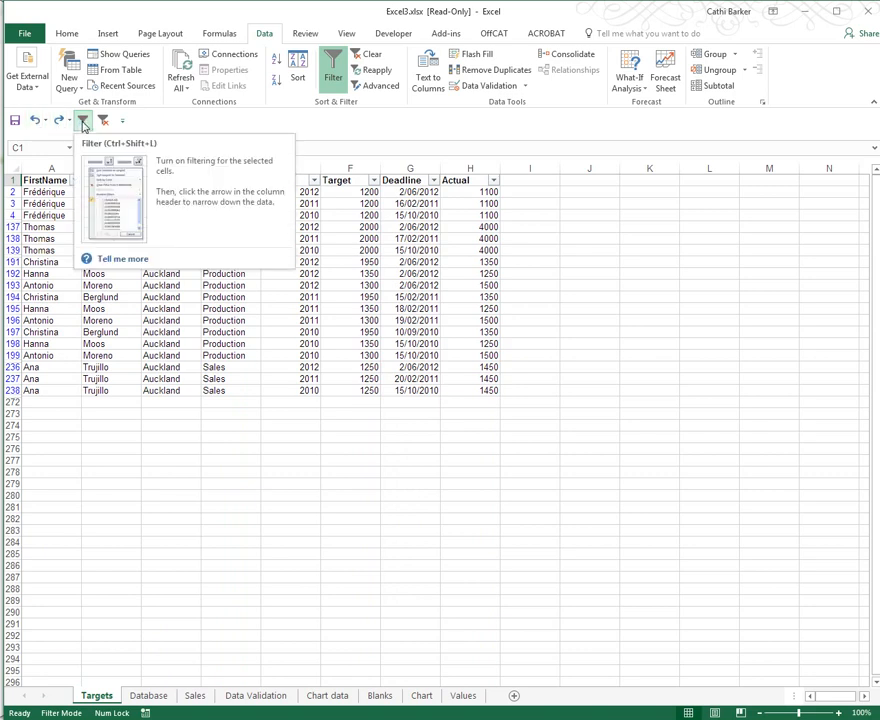
pyautogui.click(84, 120)
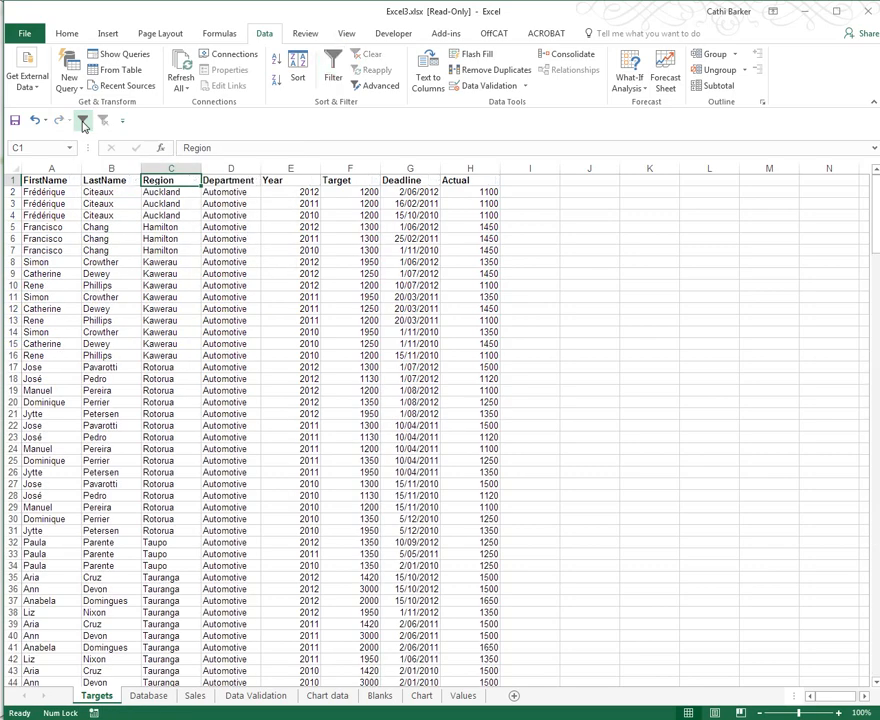